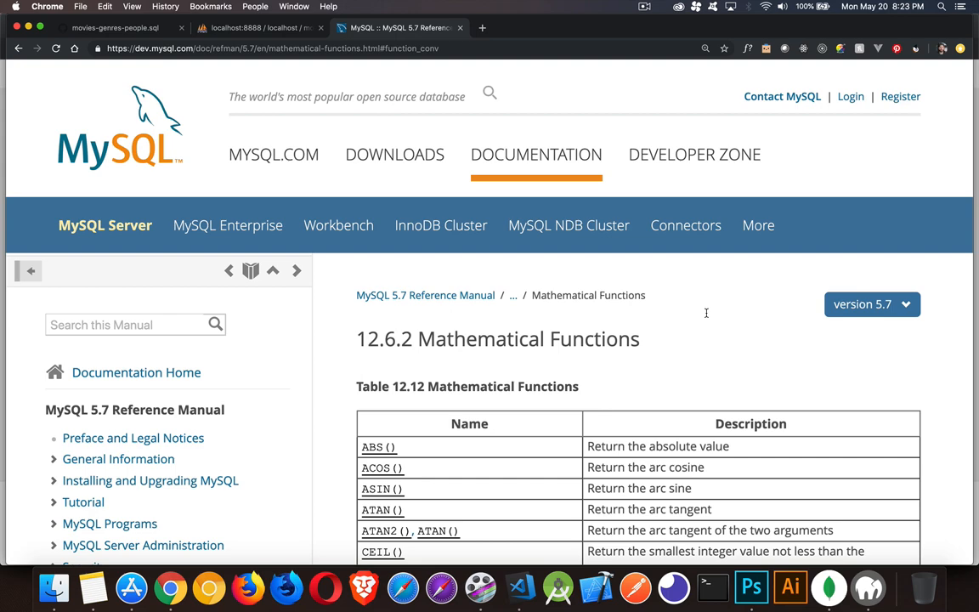
- Switch to the movies-genres-people.sql Gist tab showing the phpMyAdmin SQL dump
{"action": "scroll", "scroll_direction": "down", "scroll_amount": 3}
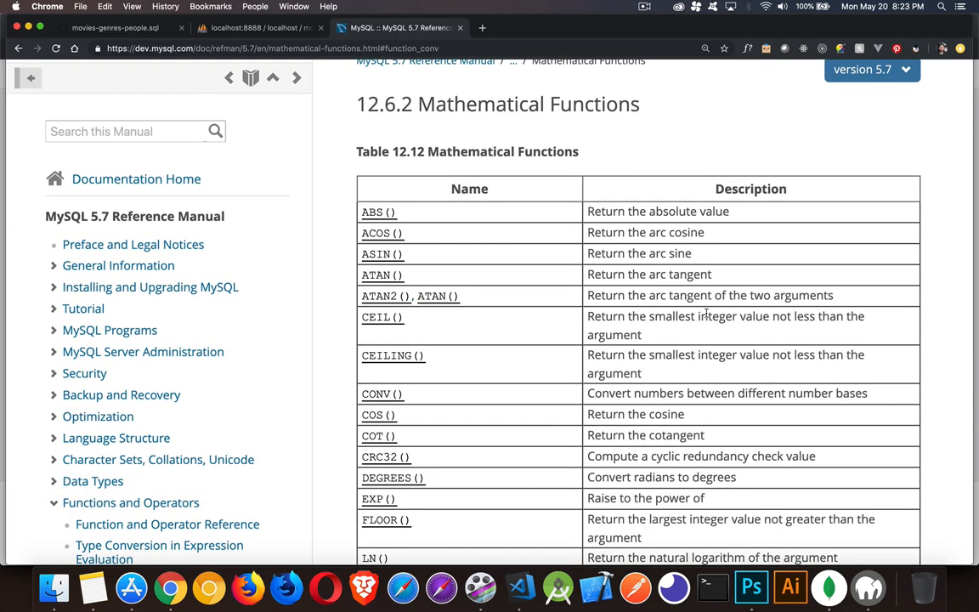
{"action": "scroll", "scroll_direction": "down", "scroll_amount": 3}
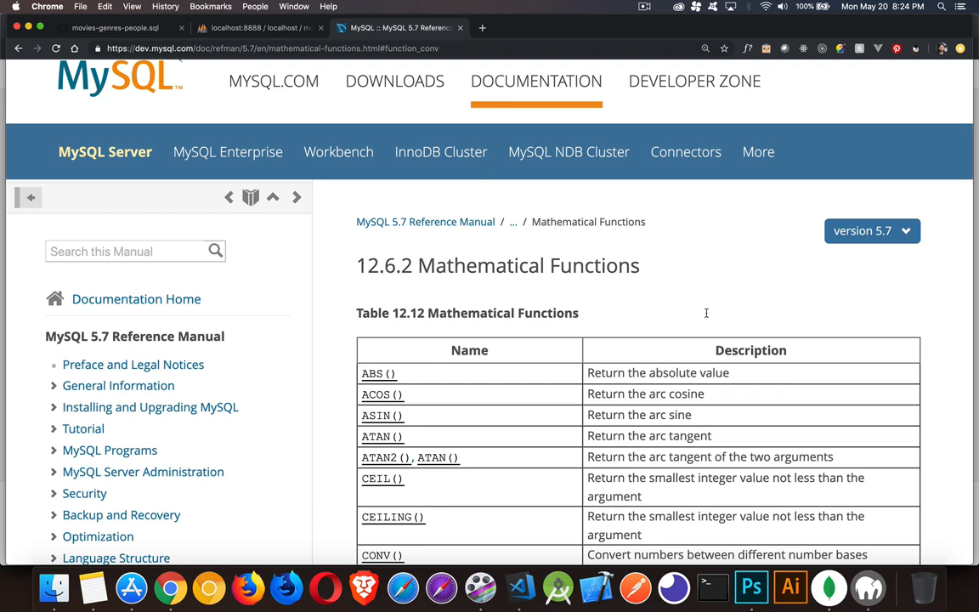
{"action": "mouse_move", "coordinate": [627, 141]}
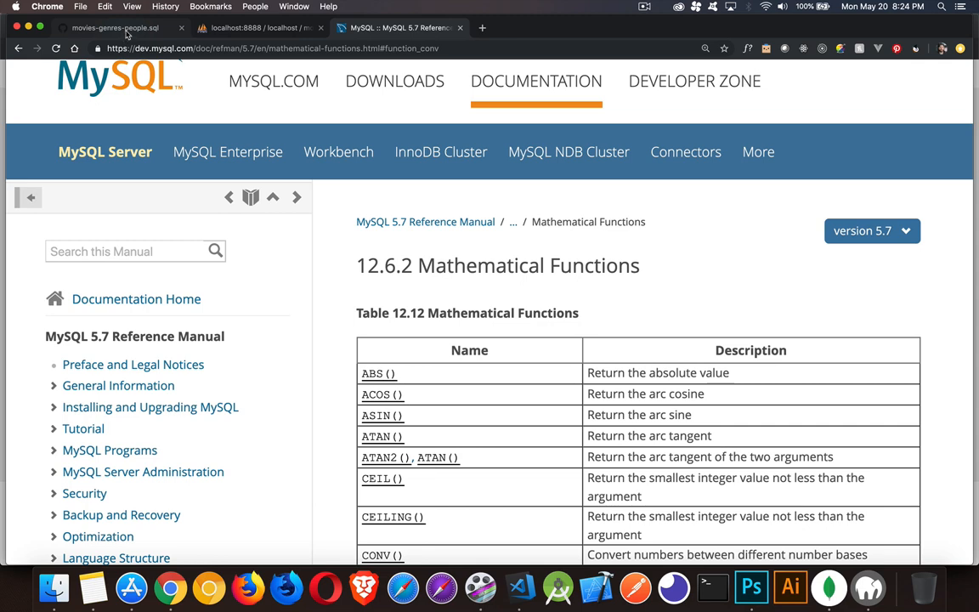
{"action": "left_click", "coordinate": [110, 29]}
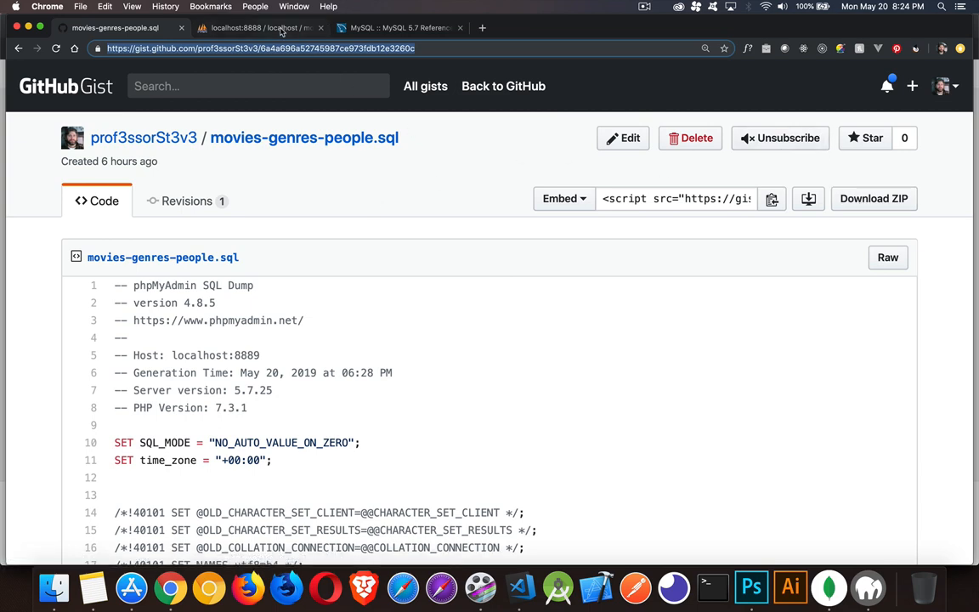
- Open the movies database, view its Import page, then return to its genres, movies, people table list
{"action": "left_click", "coordinate": [255, 29]}
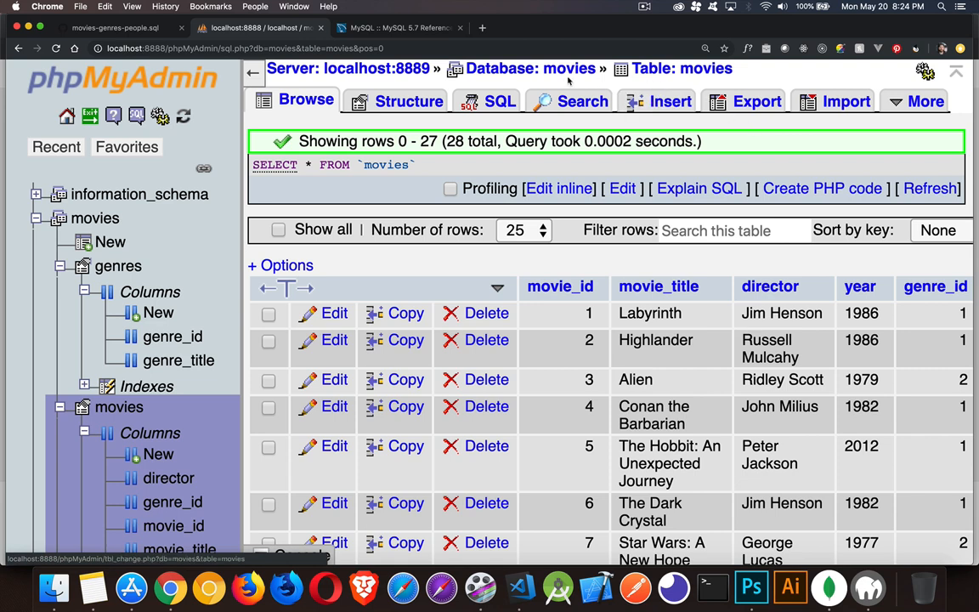
{"action": "left_click", "coordinate": [524, 69]}
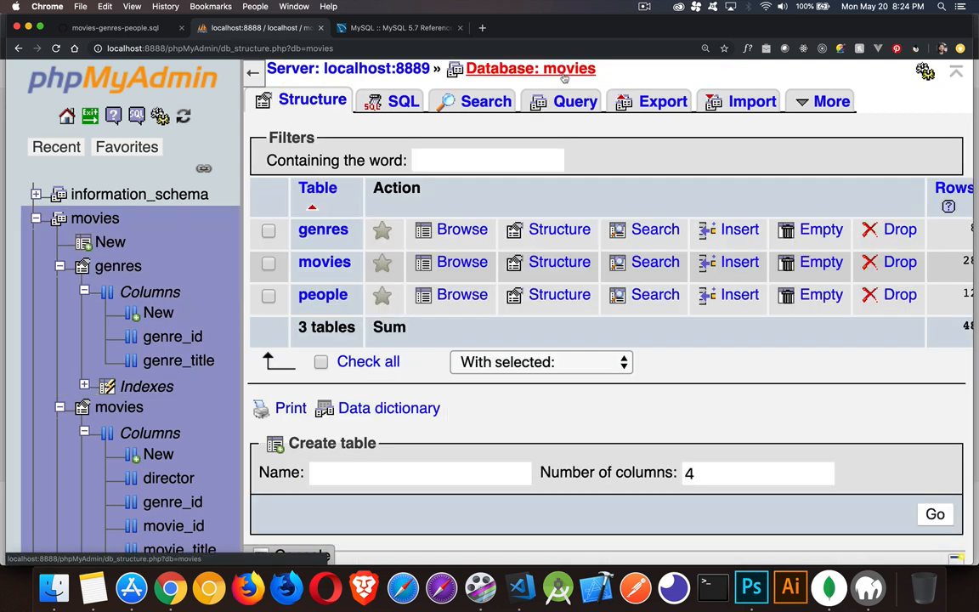
{"action": "left_click", "coordinate": [749, 100]}
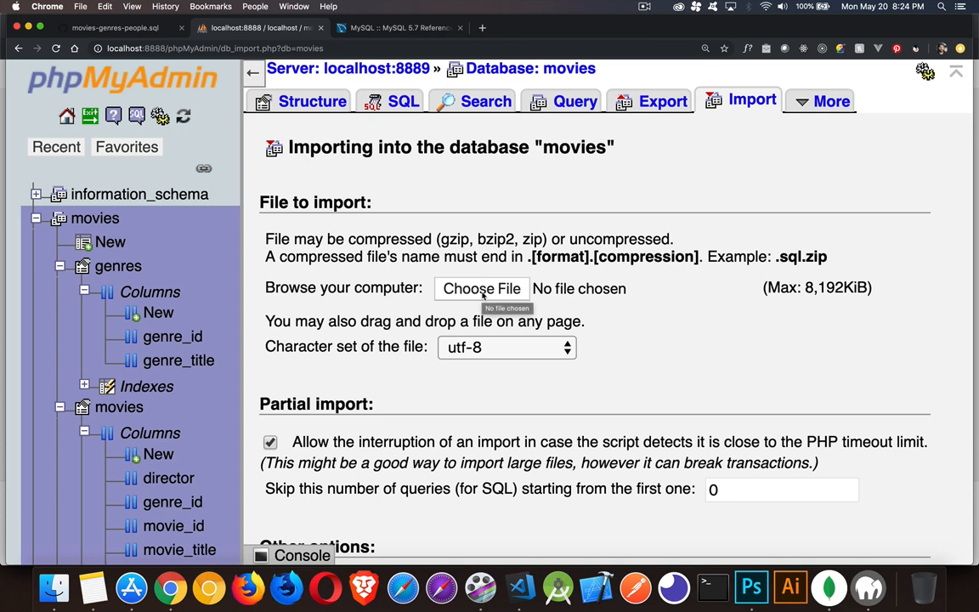
{"action": "scroll", "scroll_direction": "down", "scroll_amount": 3}
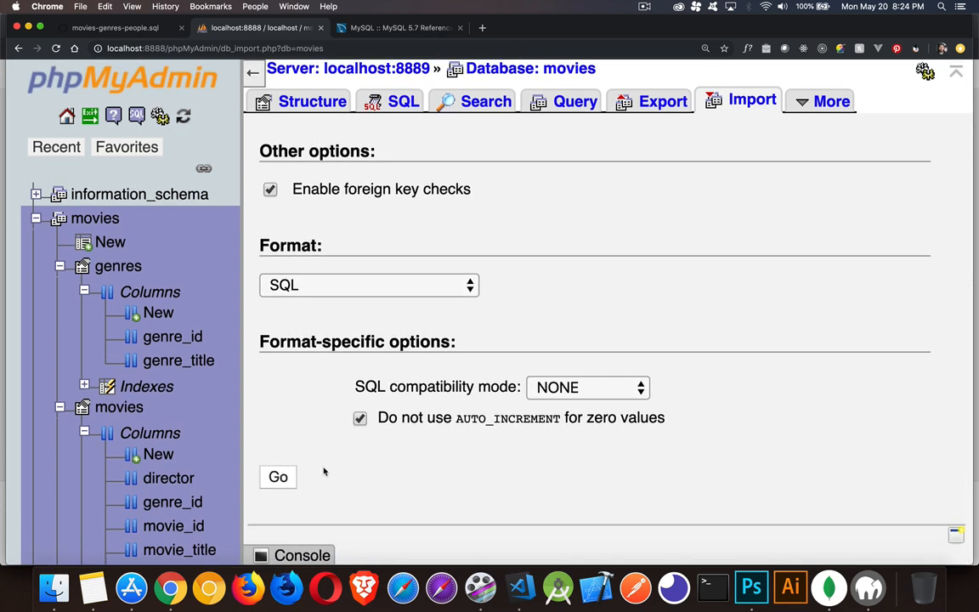
{"action": "left_click", "coordinate": [307, 101]}
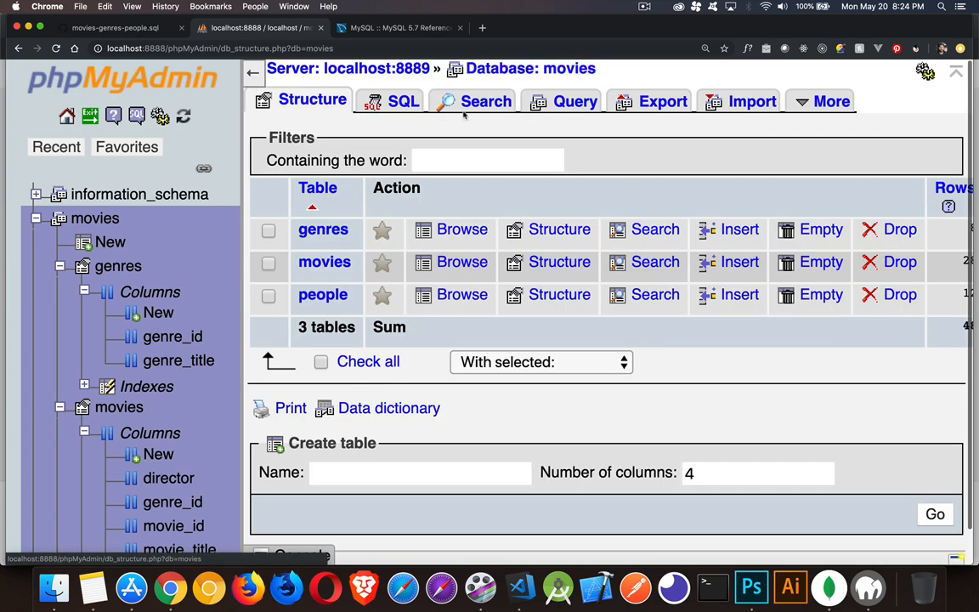
{"action": "mouse_move", "coordinate": [340, 272]}
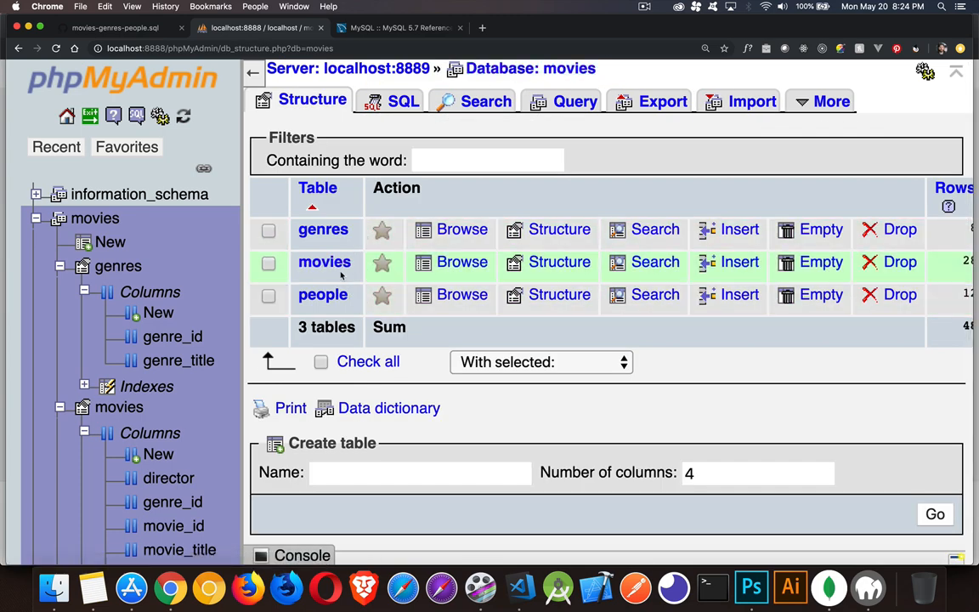
{"action": "mouse_move", "coordinate": [324, 261]}
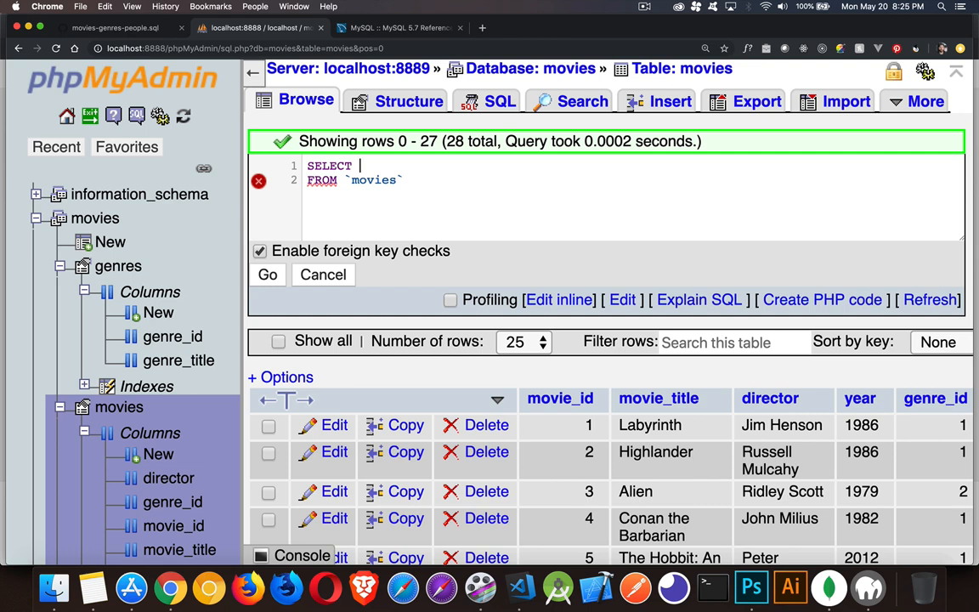
- Run SELECT RAND() as num FROM movies and reopen the query for editing
{"action": "type", "text": "R"}
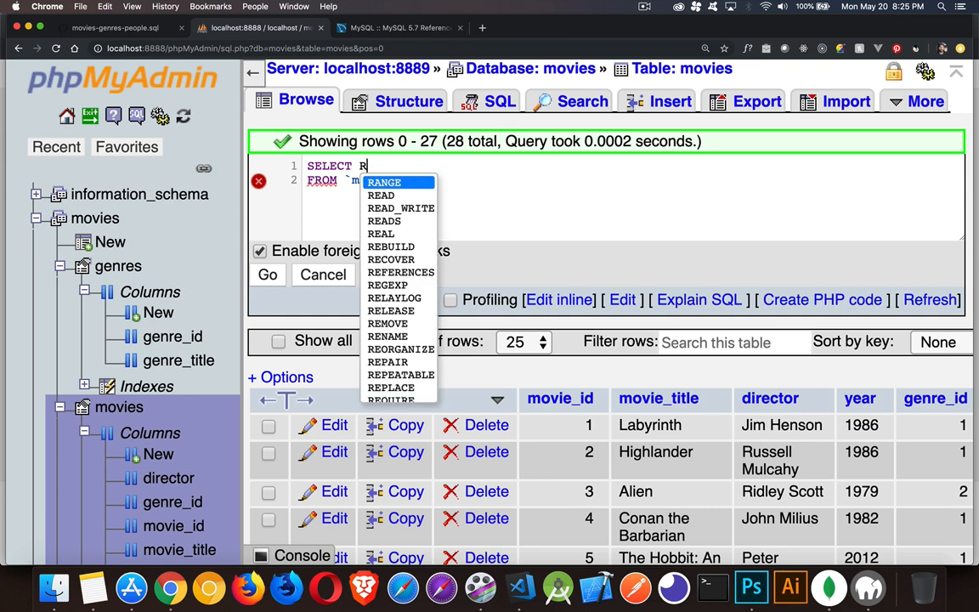
{"action": "type", "text": "AND() as"}
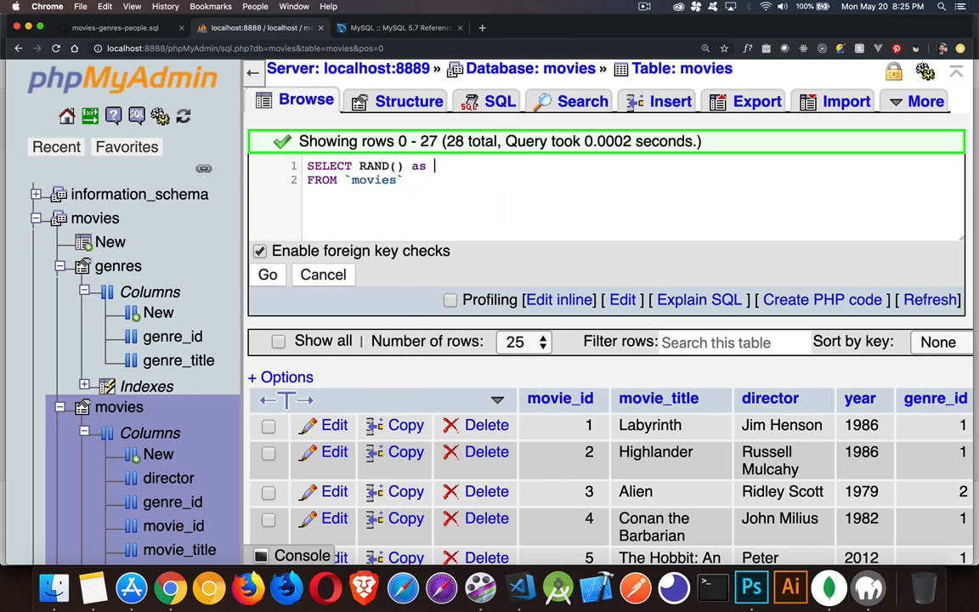
{"action": "type", "text": "num"}
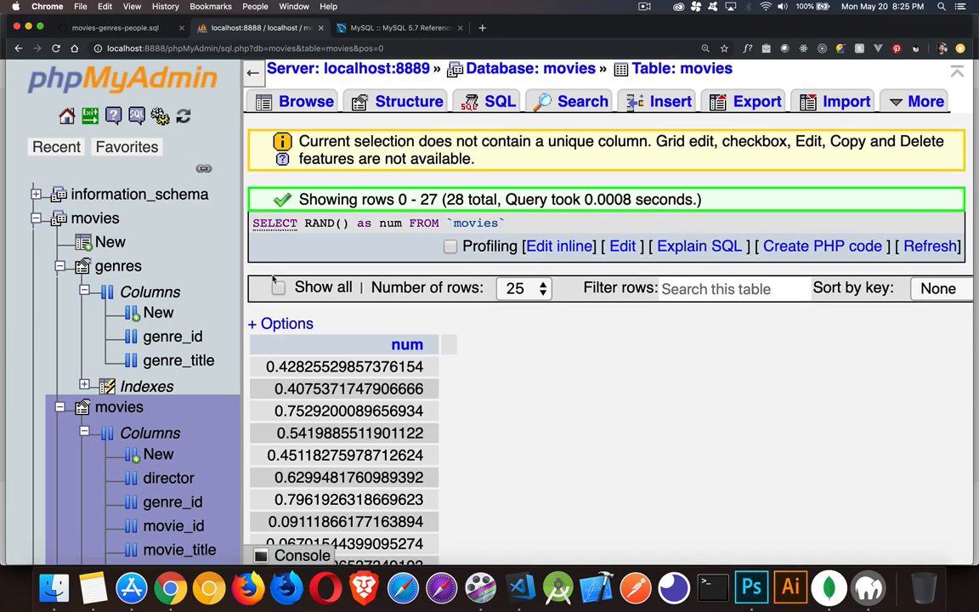
{"action": "scroll", "scroll_direction": "down", "scroll_amount": 3}
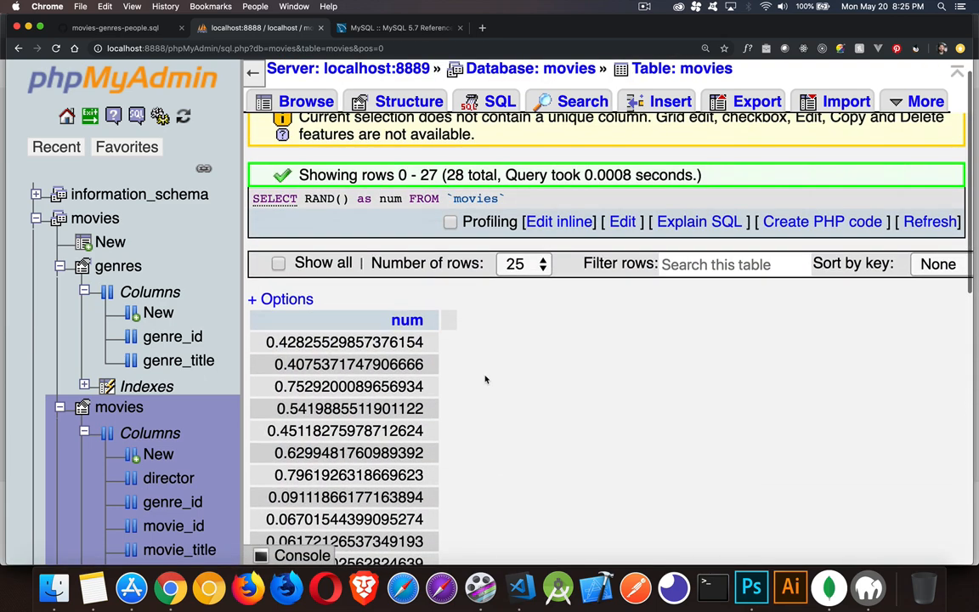
{"action": "left_click", "coordinate": [345, 431]}
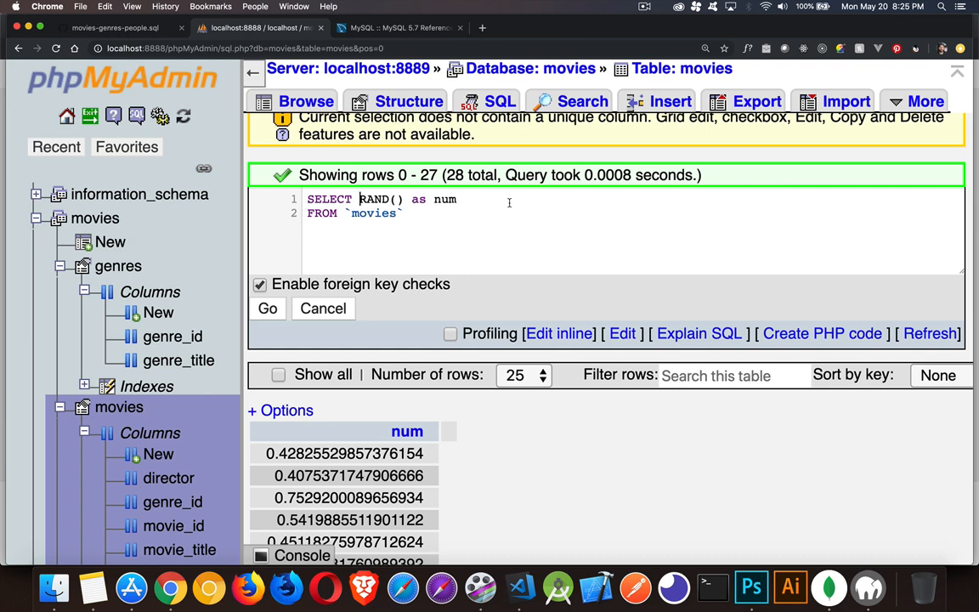
- Wrap RAND() in ROUND(), run it, then multiply RAND() by 10 and rerun
{"action": "type", "text": "ROUND("}
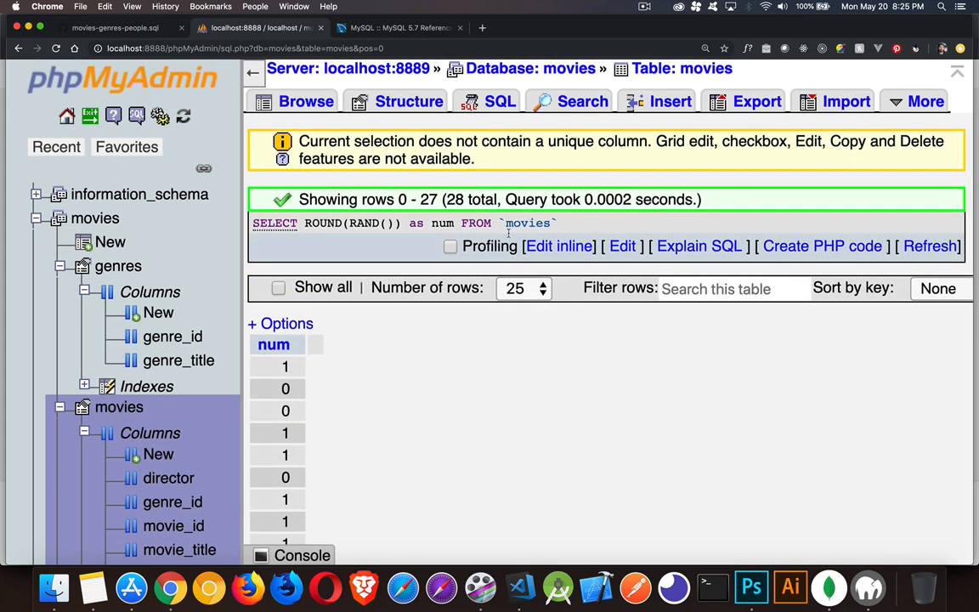
{"action": "left_click", "coordinate": [559, 246]}
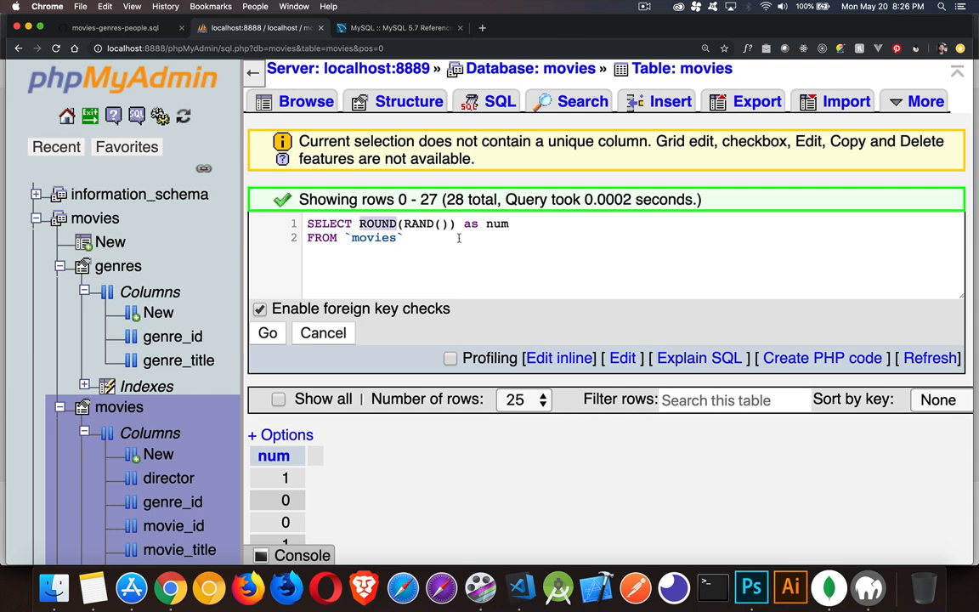
{"action": "type", "text": "*"}
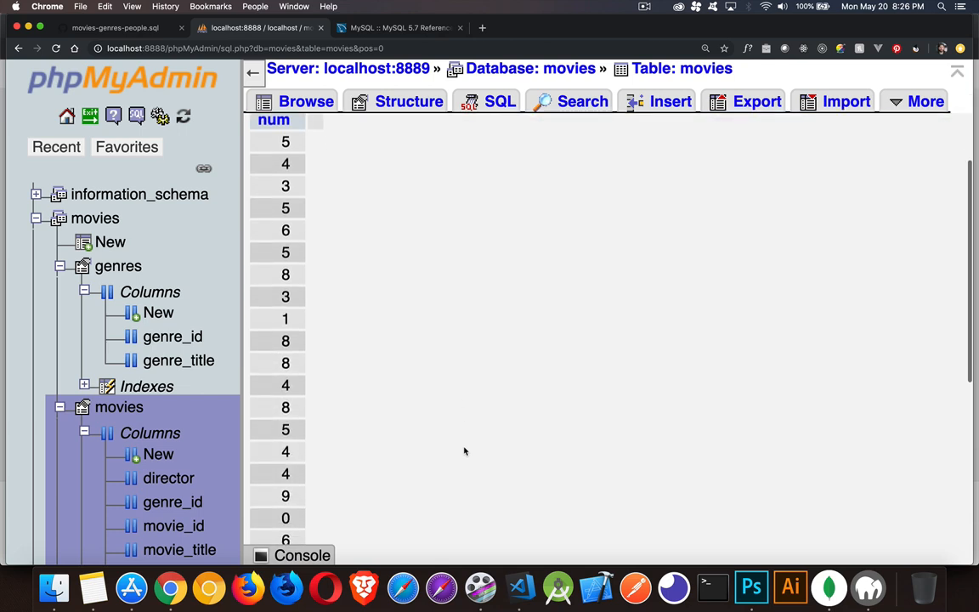
{"action": "scroll", "scroll_direction": "down", "scroll_amount": 3}
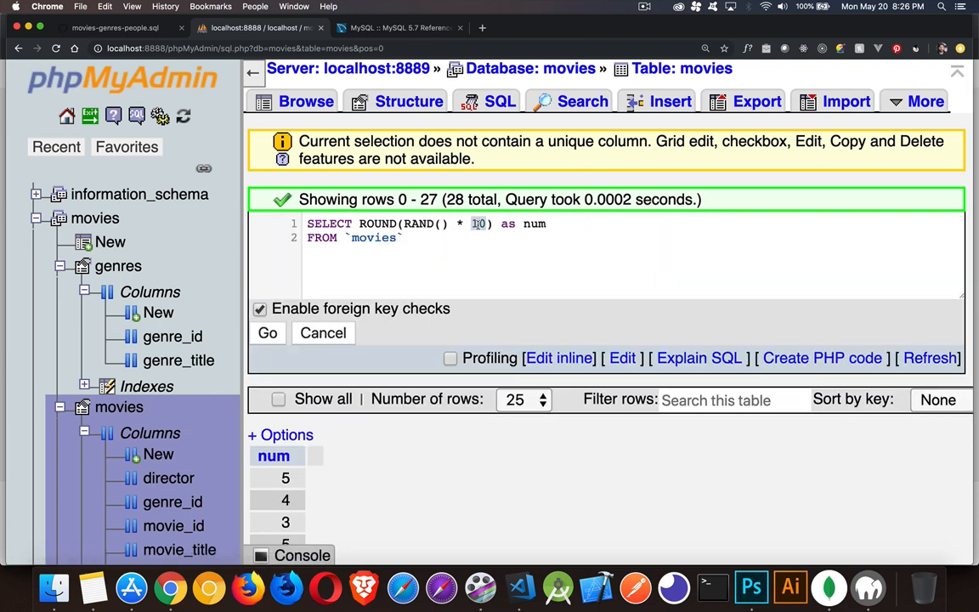
{"action": "type", "text": "2"}
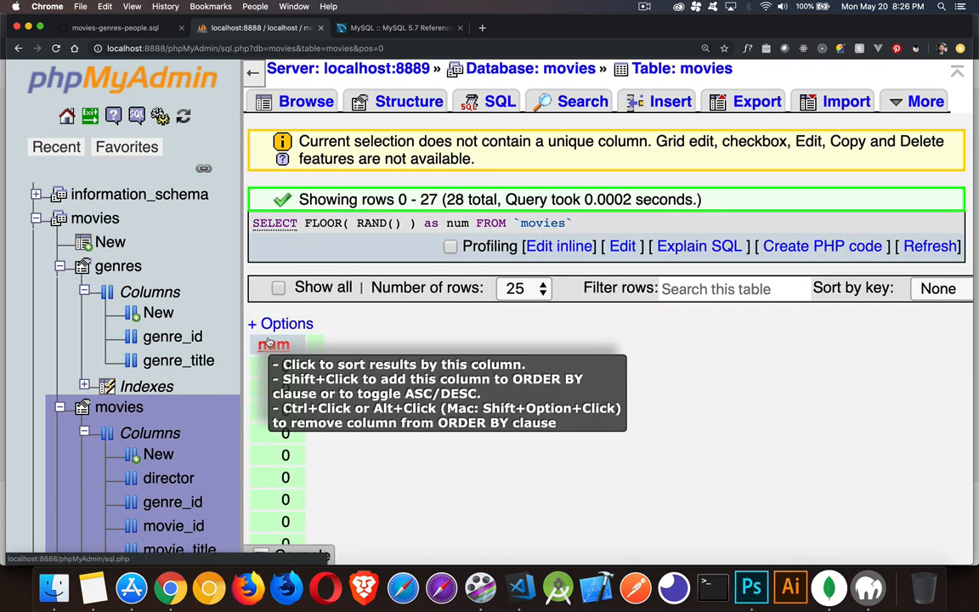
- Run SELECT CEIL(RAND()) as num FROM movies, returning all ones, and reopen it
{"action": "scroll", "scroll_direction": "down", "scroll_amount": 3}
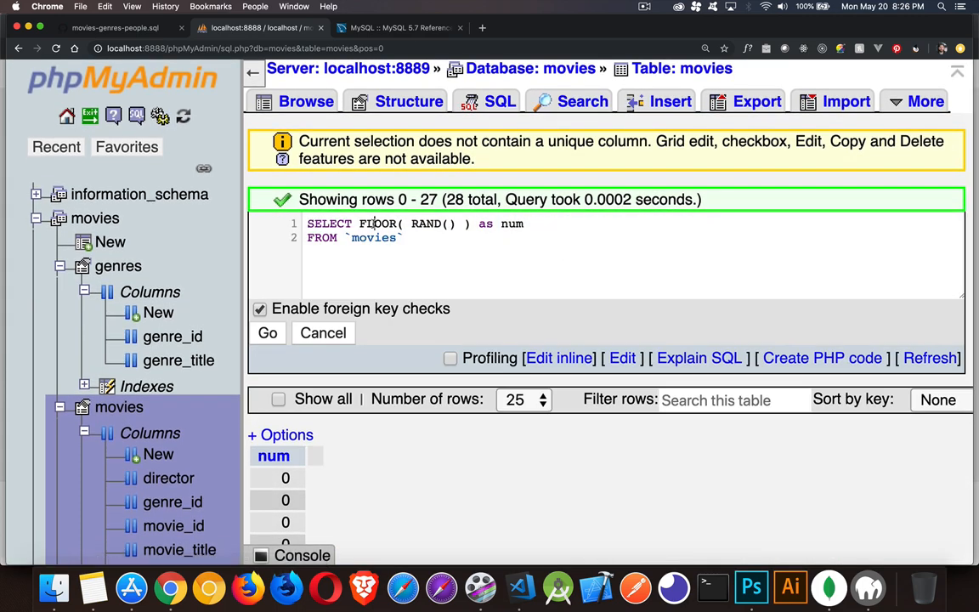
{"action": "type", "text": "CEIL"}
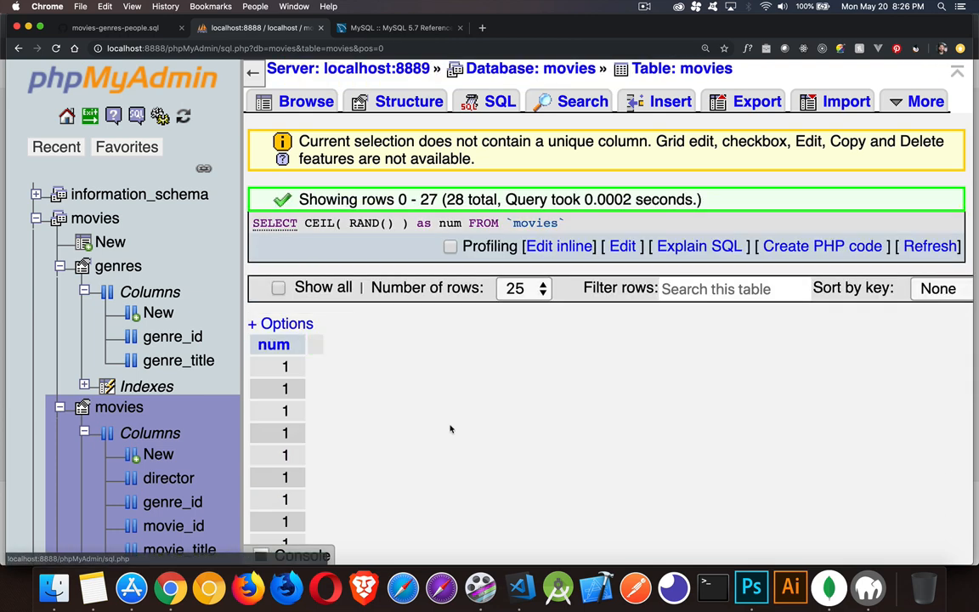
{"action": "scroll", "scroll_direction": "down", "scroll_amount": 3}
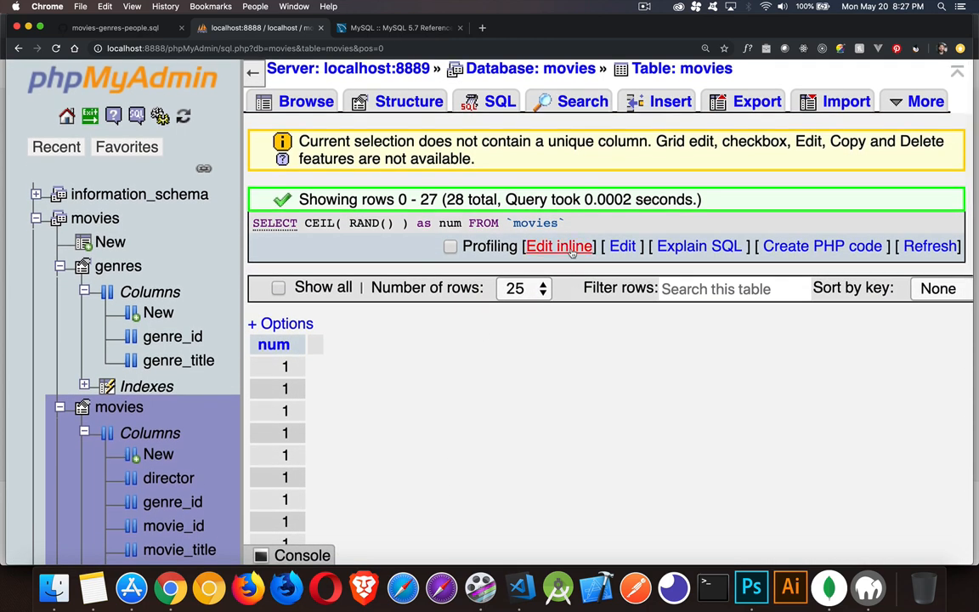
{"action": "left_click", "coordinate": [559, 246]}
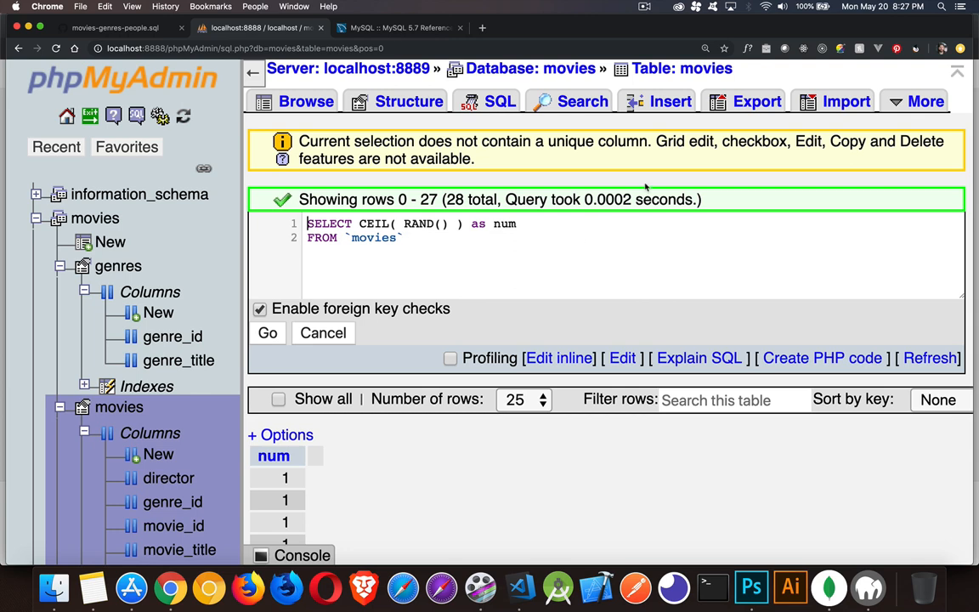
{"action": "mouse_move", "coordinate": [637, 189]}
{"action": "type", "text": "RADIANS"}
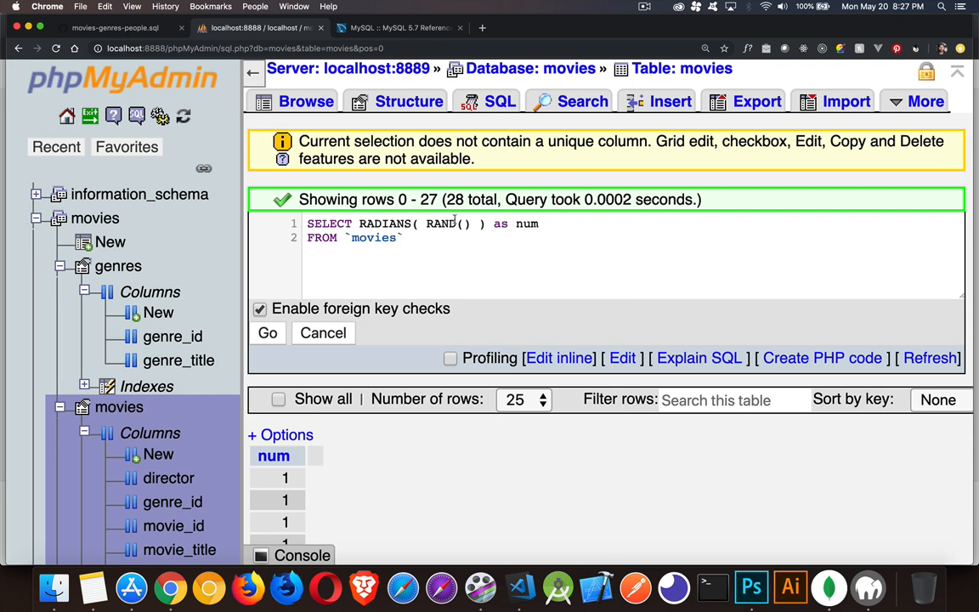
- Run RADIANS(90) on the movies table and reopen the query
{"action": "type", "text": "90"}
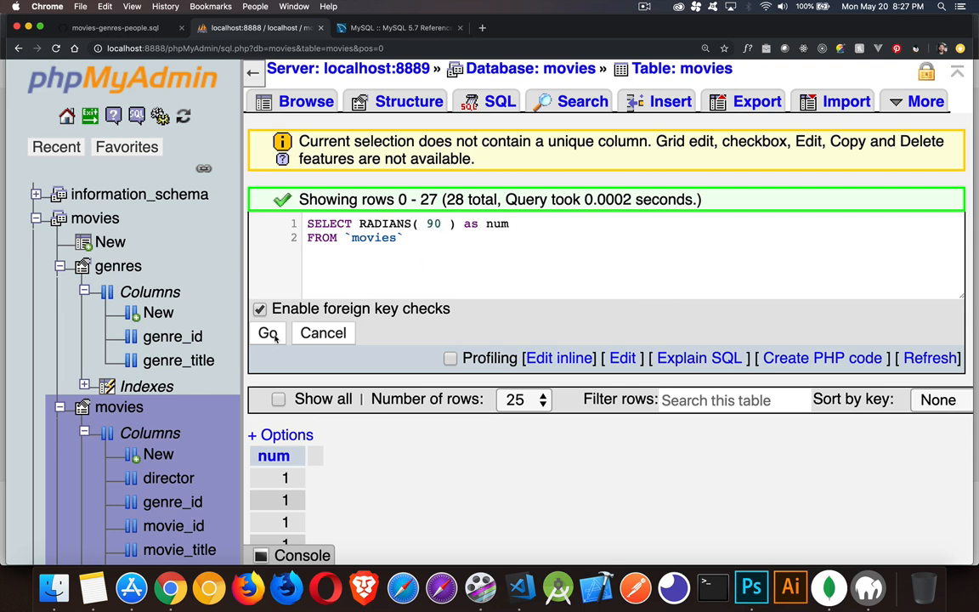
{"action": "left_click", "coordinate": [267, 333]}
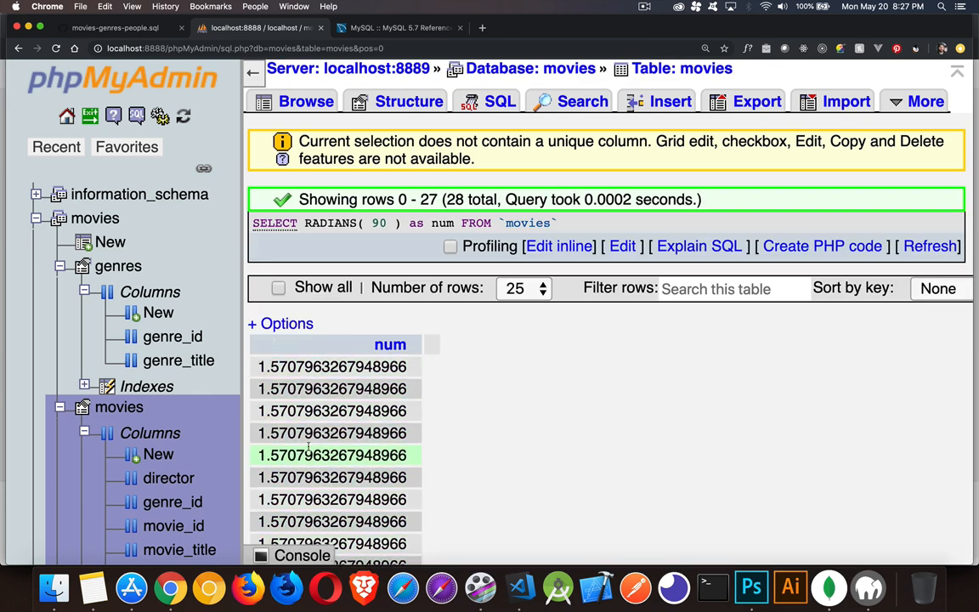
{"action": "left_click", "coordinate": [560, 246]}
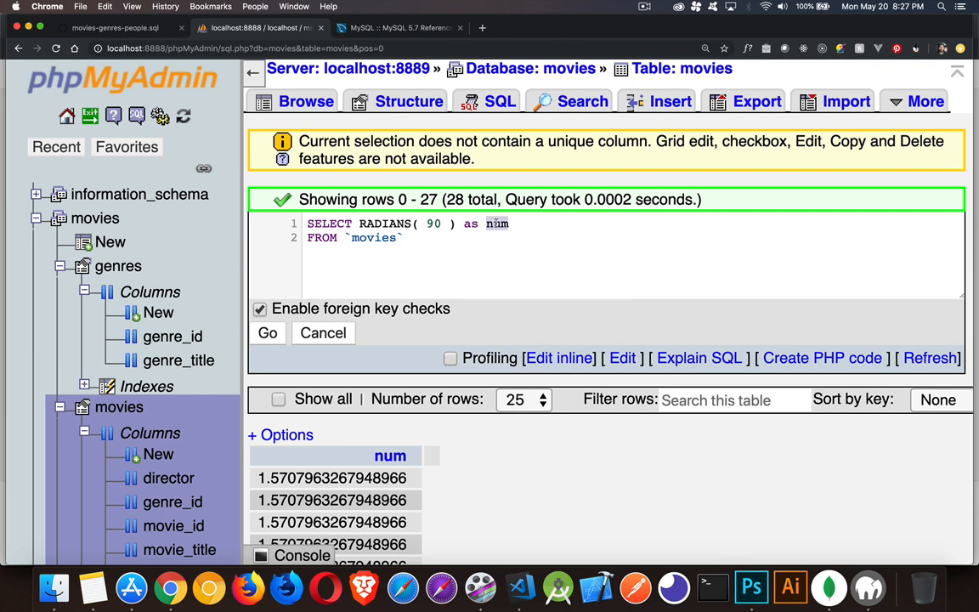
- Alias RADIANS(90) as ninety, add RADIANS(180) as oneeighty, run, and select the result value
{"action": "type", "text": "ninety,"}
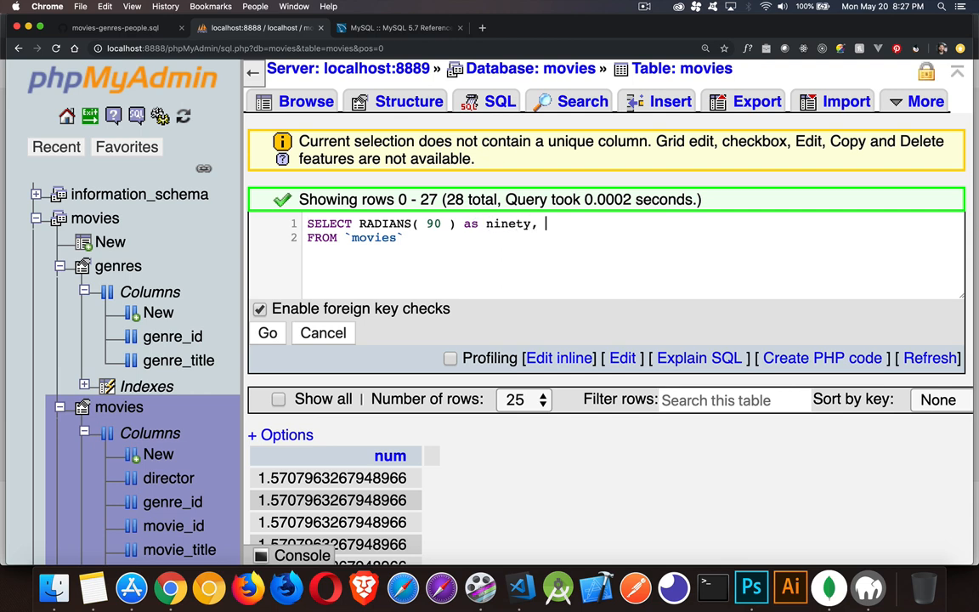
{"action": "type", "text": "RAD"}
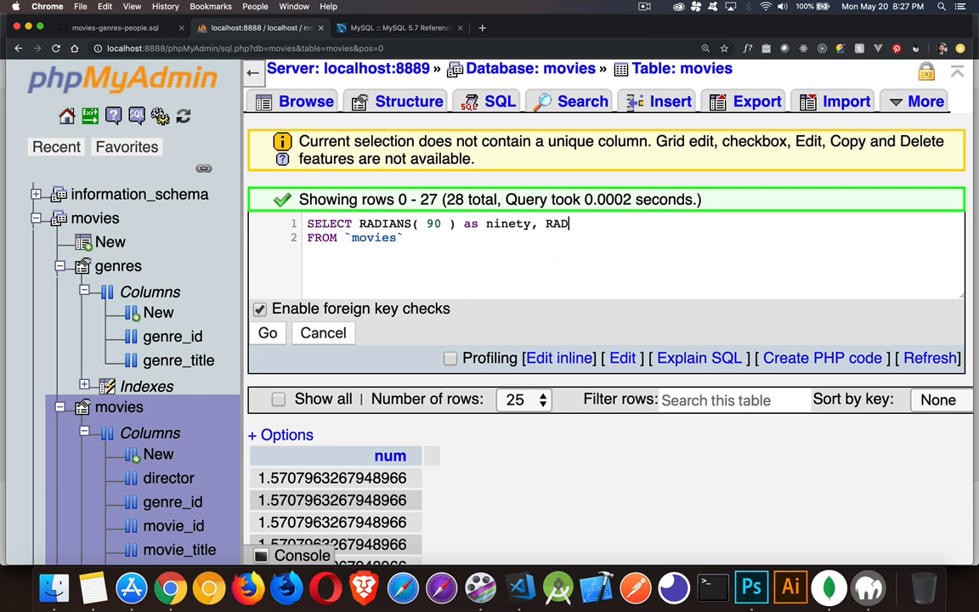
{"action": "type", "text": "IANS("}
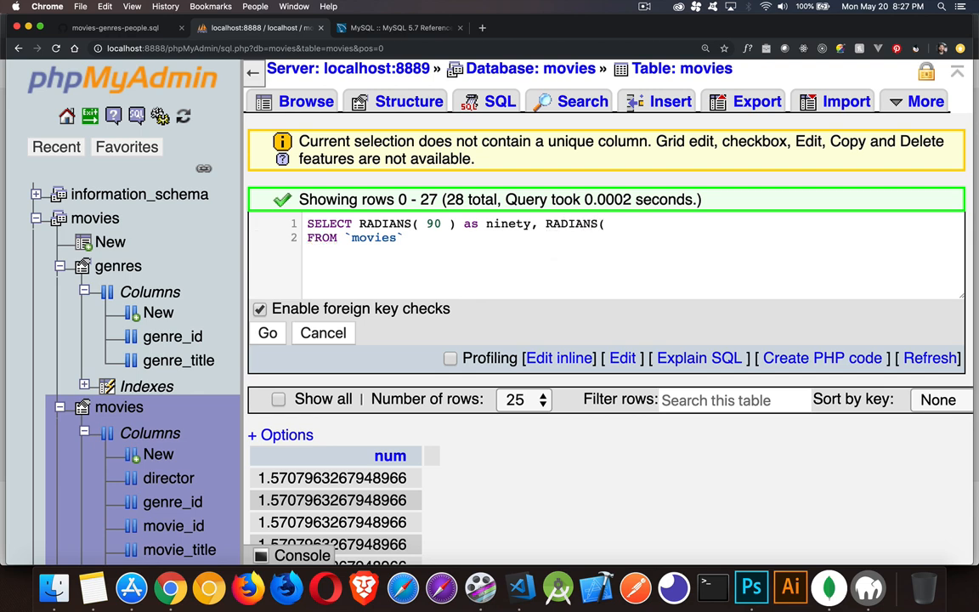
{"action": "type", "text": "180"}
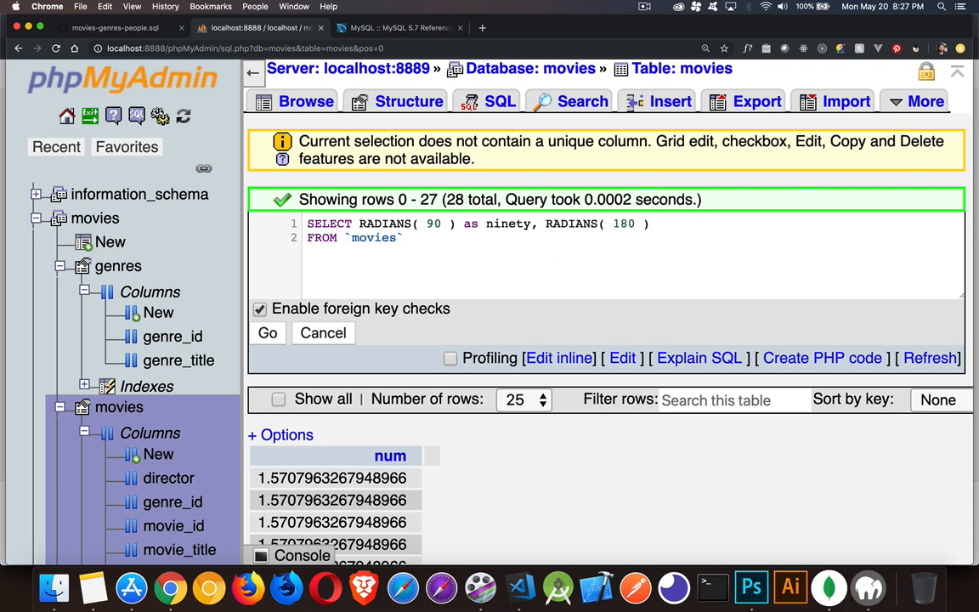
{"action": "type", "text": "as one"}
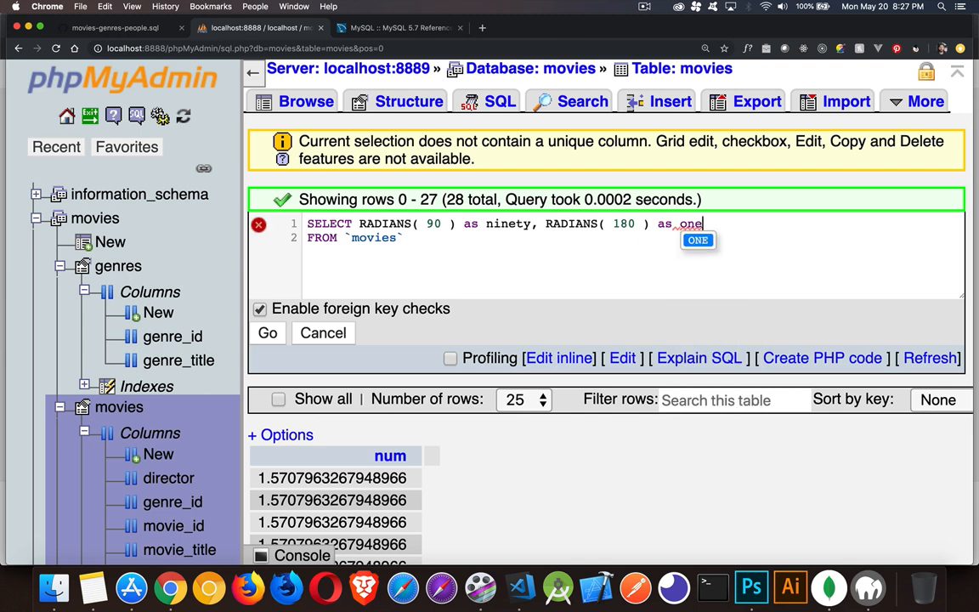
{"action": "type", "text": "eighty"}
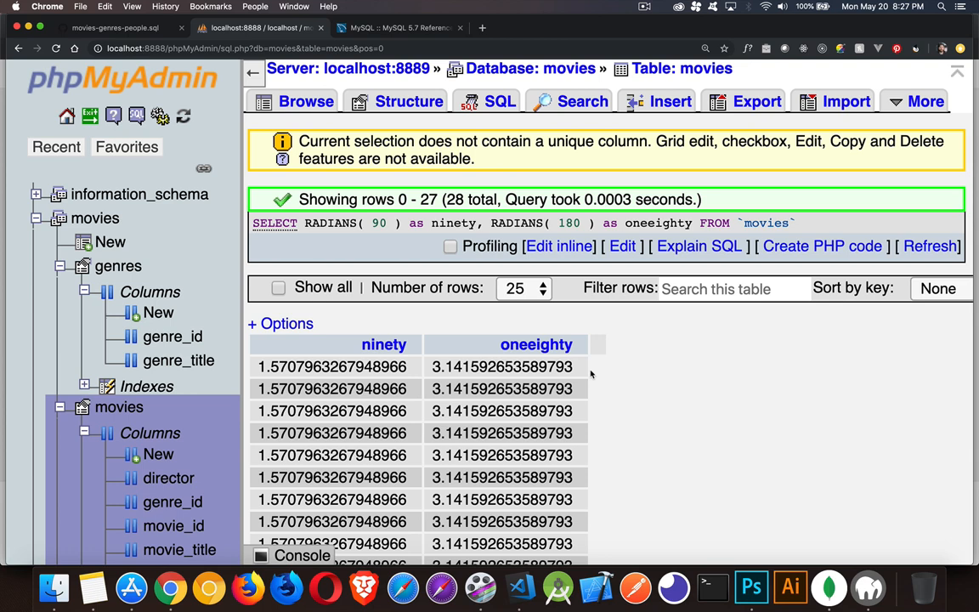
{"action": "mouse_move", "coordinate": [576, 306]}
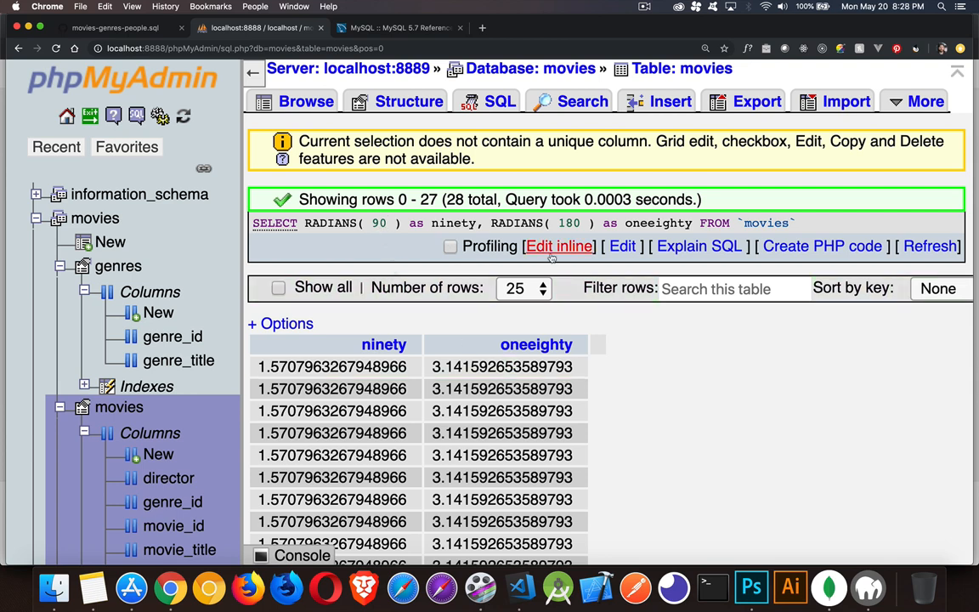
{"action": "left_click", "coordinate": [560, 247]}
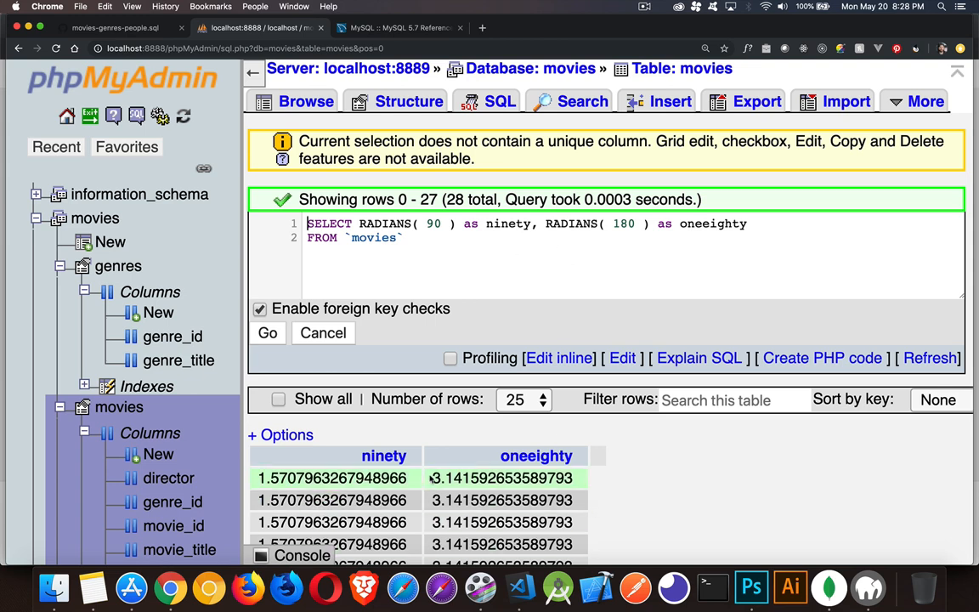
{"action": "double_click", "coordinate": [503, 478]}
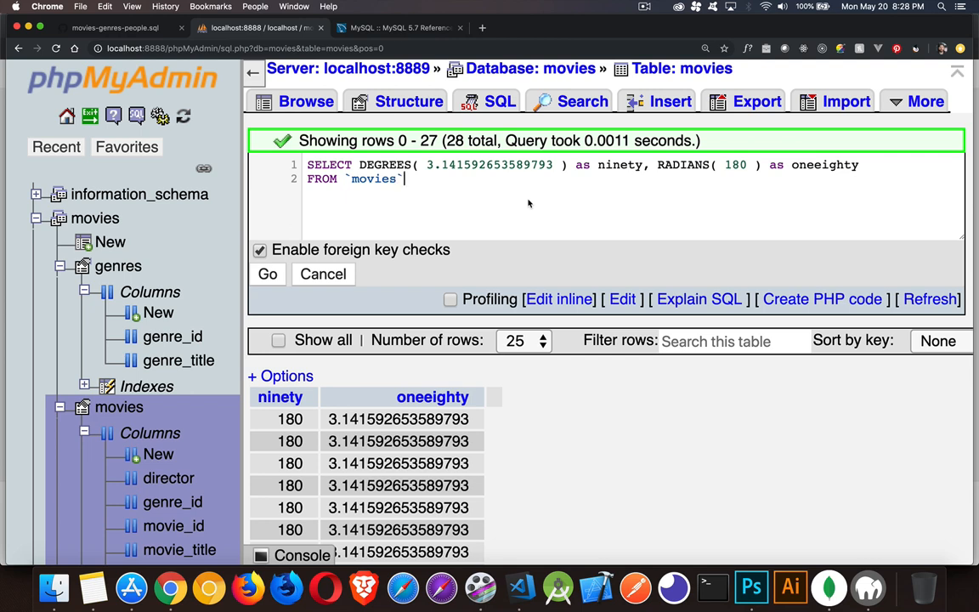
{"action": "mouse_move", "coordinate": [461, 222]}
{"action": "type", "text": "SELECT CRC32"}
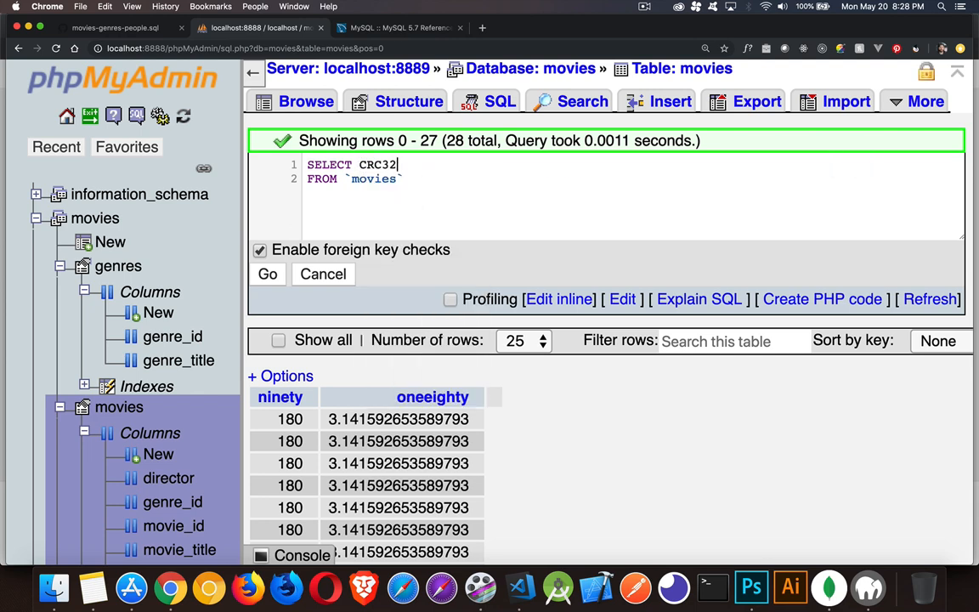
- Run CRC32(CONCAT(movie_title, director, genre_id)) as crc on movies and scroll the checksums
{"action": "type", "text": "()"}
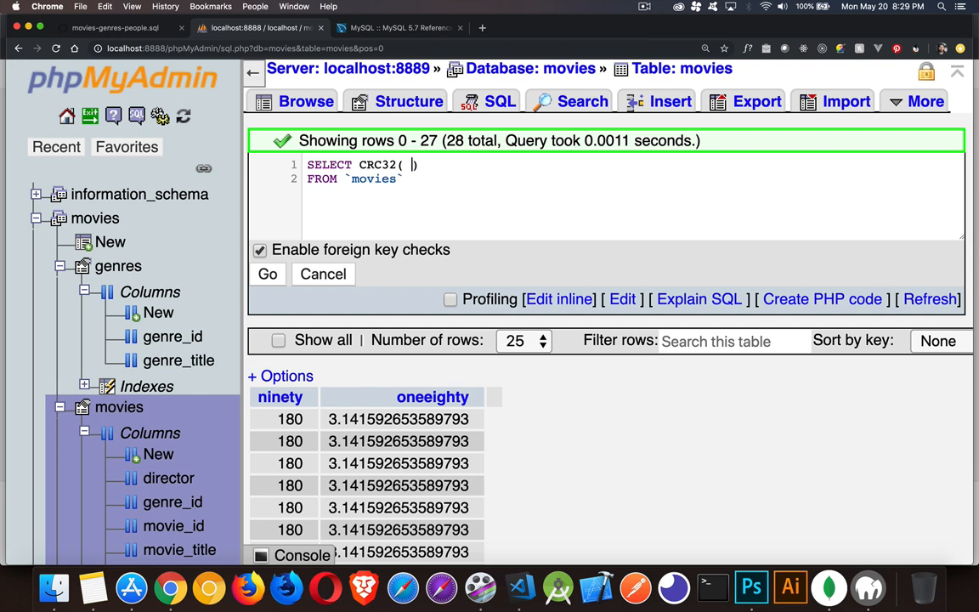
{"action": "type", "text": "m"}
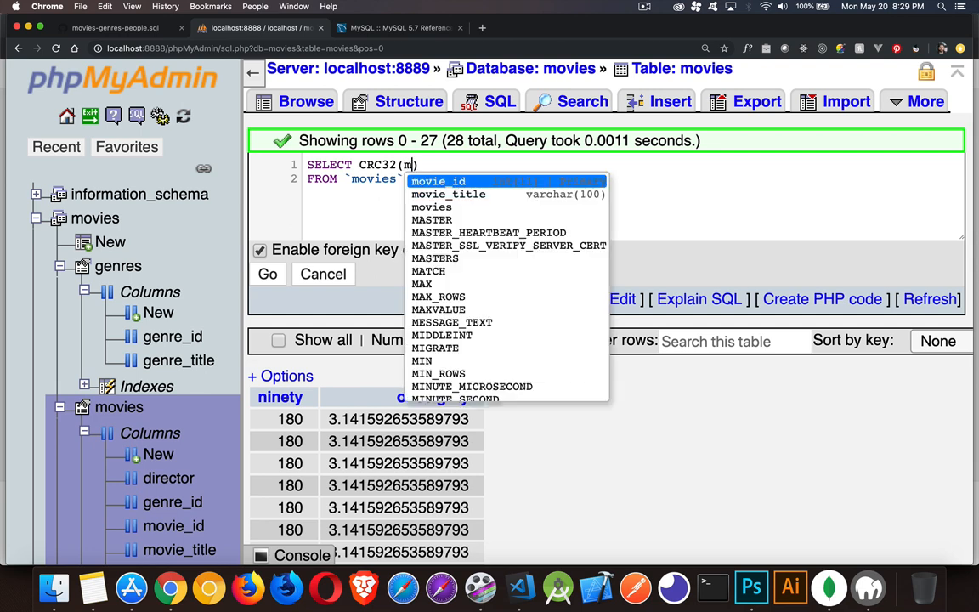
{"action": "type", "text": "CONCAT"}
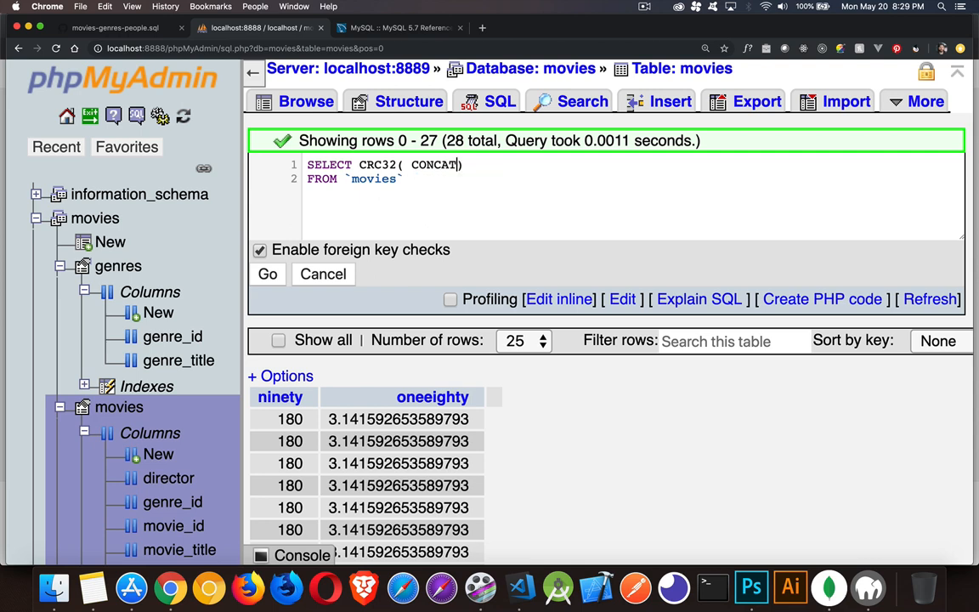
{"action": "type", "text": "movie_title,"}
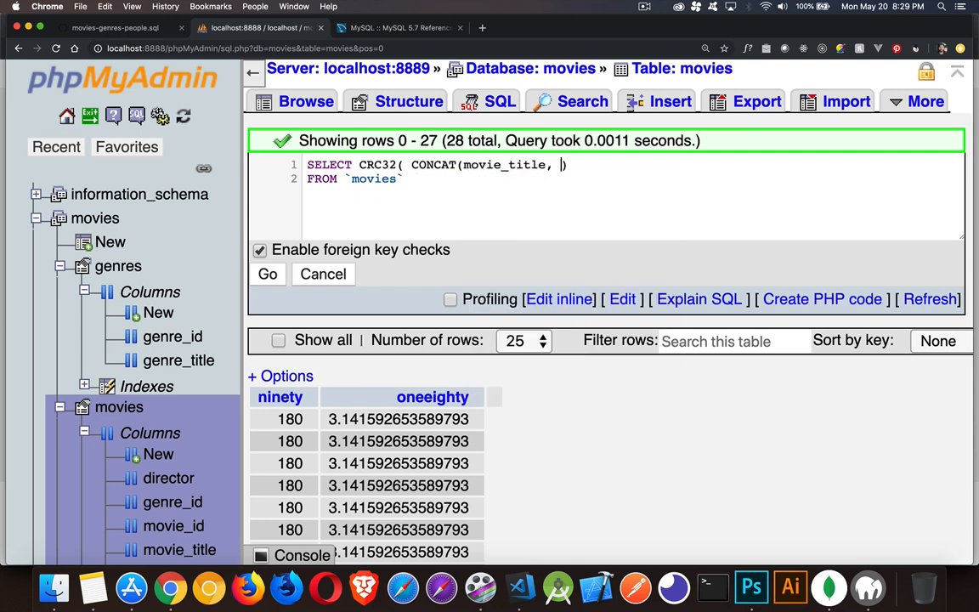
{"action": "type", "text": "director,"}
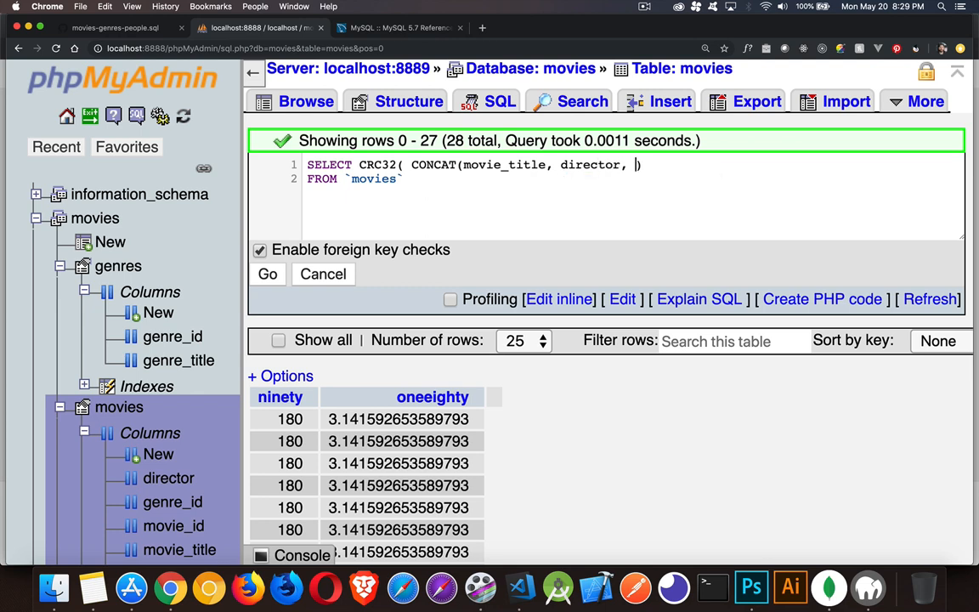
{"action": "type", "text": "genre_id)"}
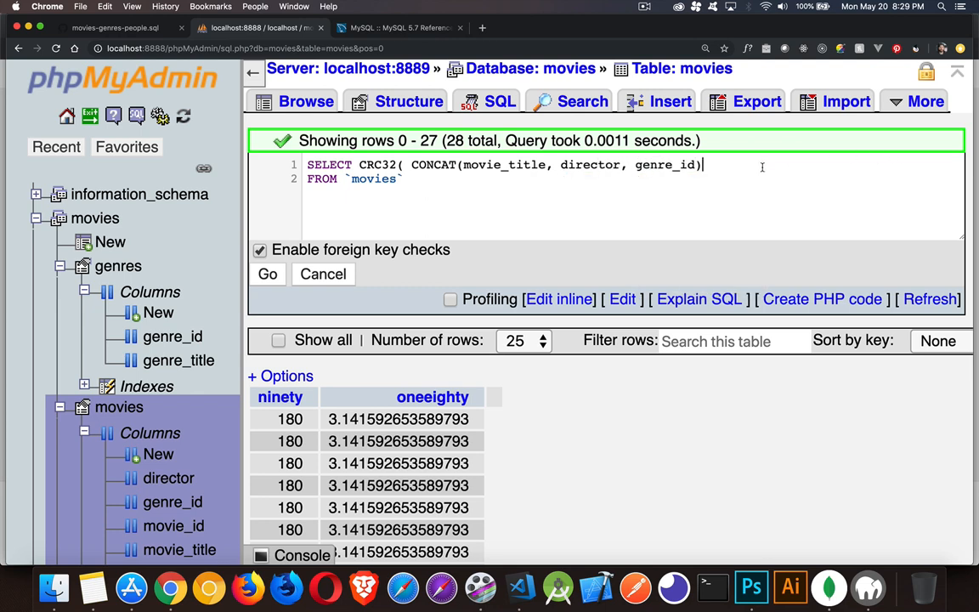
{"action": "type", "text": ")"}
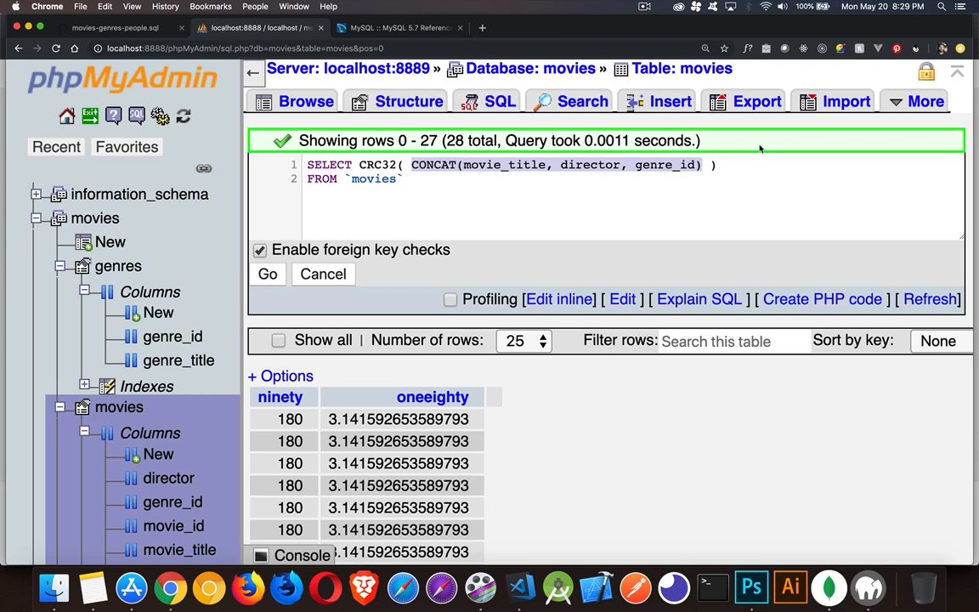
{"action": "type", "text": "as"}
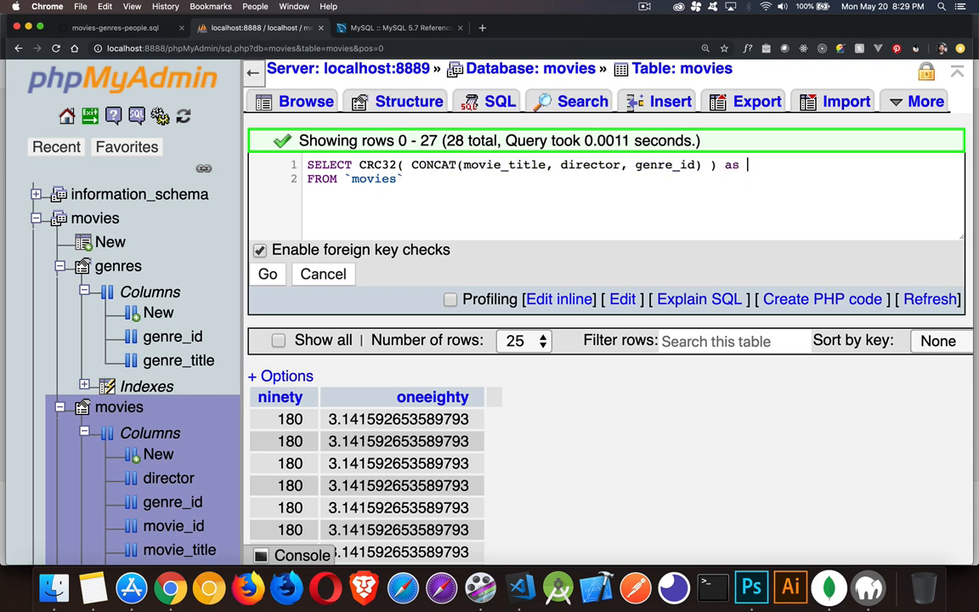
{"action": "type", "text": "crc"}
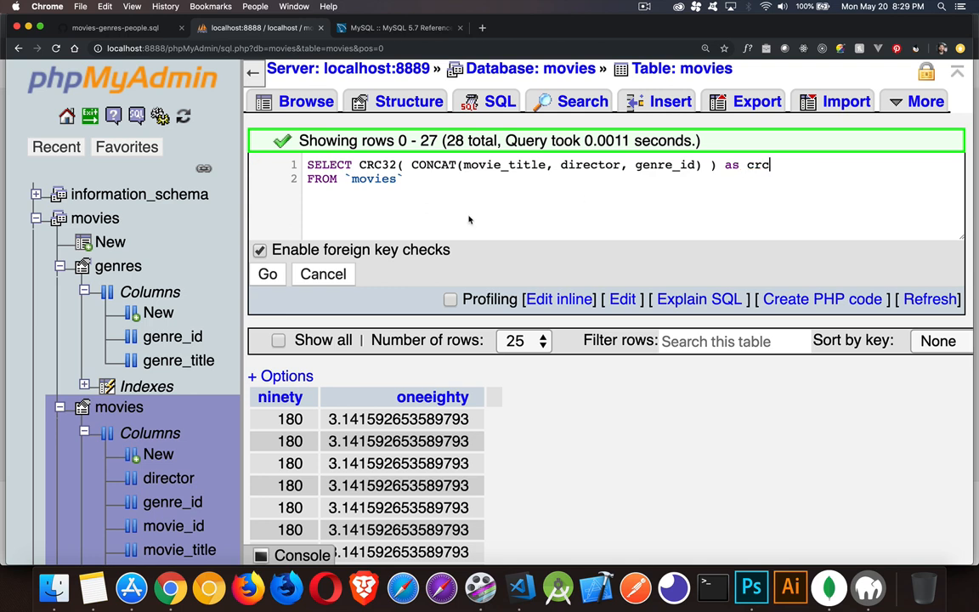
{"action": "left_click", "coordinate": [267, 273]}
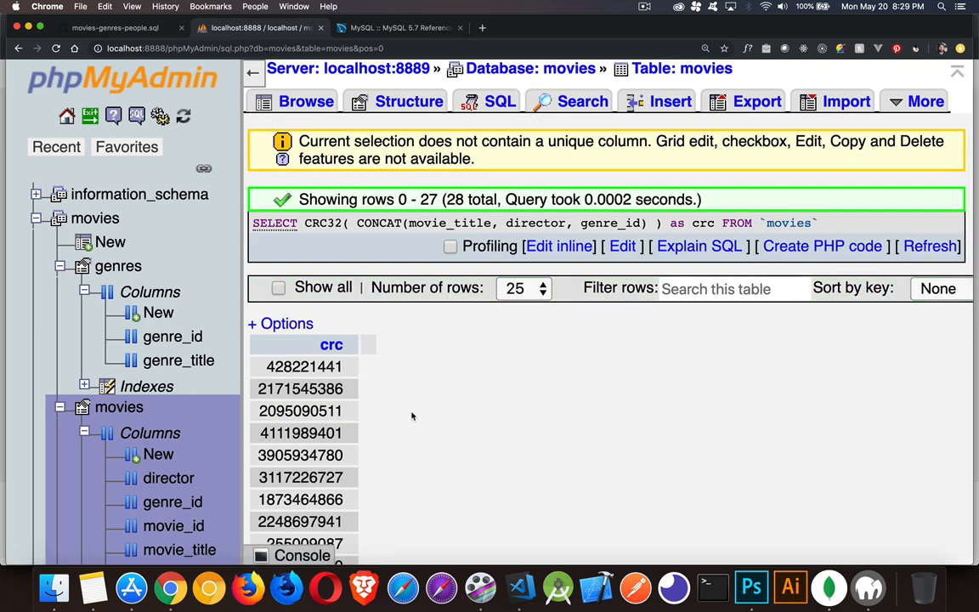
{"action": "scroll", "scroll_direction": "down", "scroll_amount": 3}
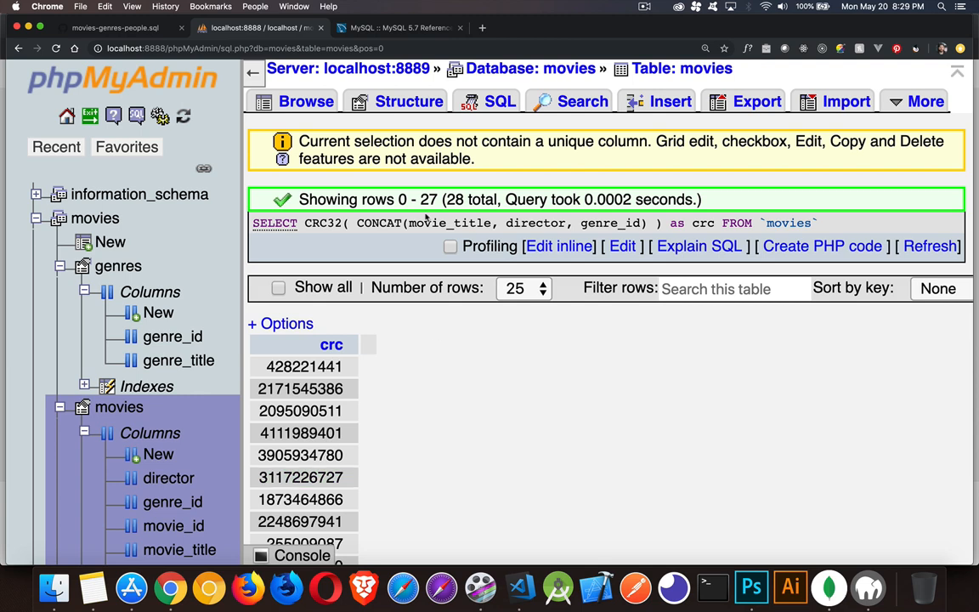
{"action": "mouse_move", "coordinate": [624, 223]}
{"action": "type", "text": "SELECT POW"}
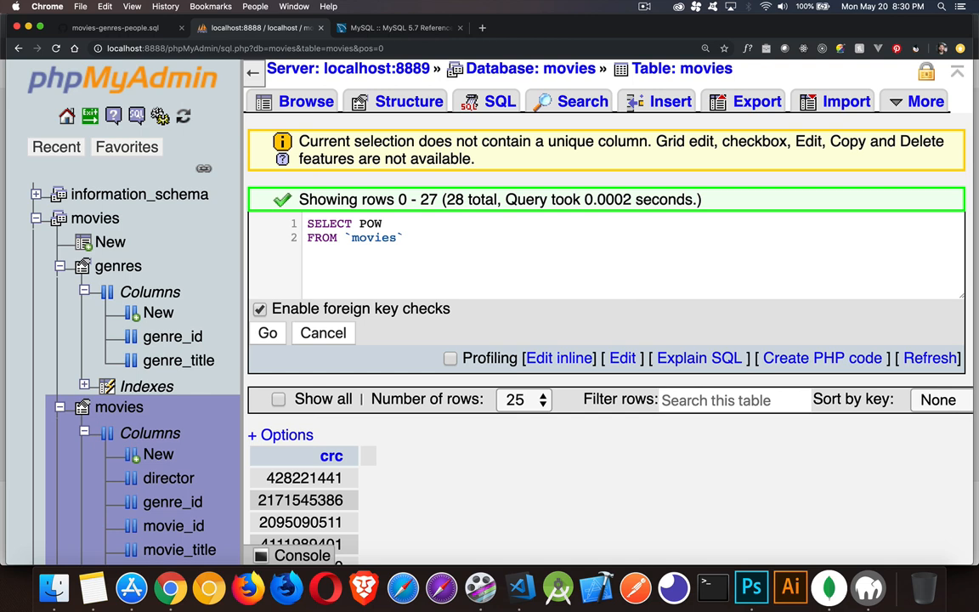
- Run SELECT POWER(genre_id, 2) FROM movies and scroll the squared values
{"action": "type", "text": "ER"}
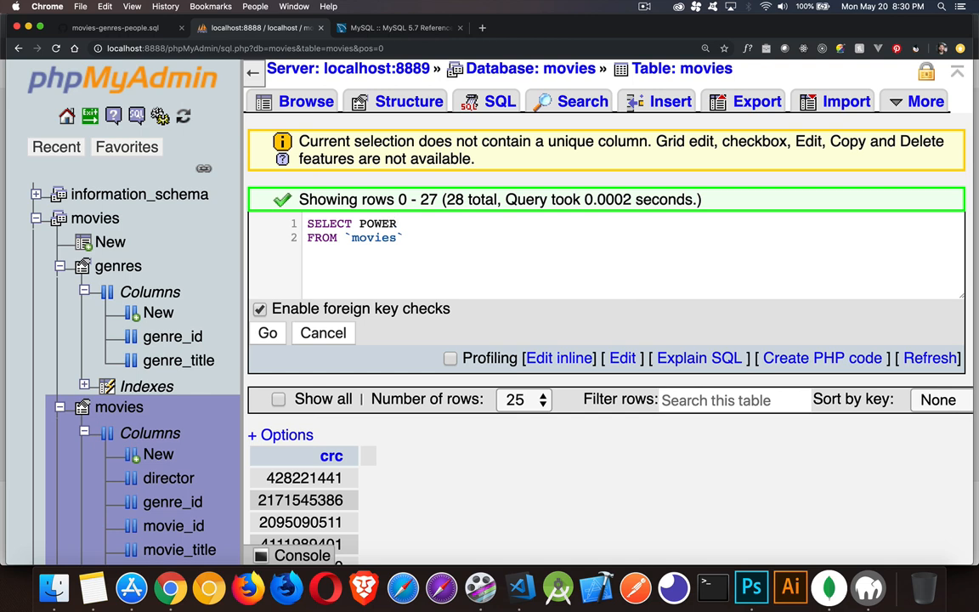
{"action": "type", "text": "()"}
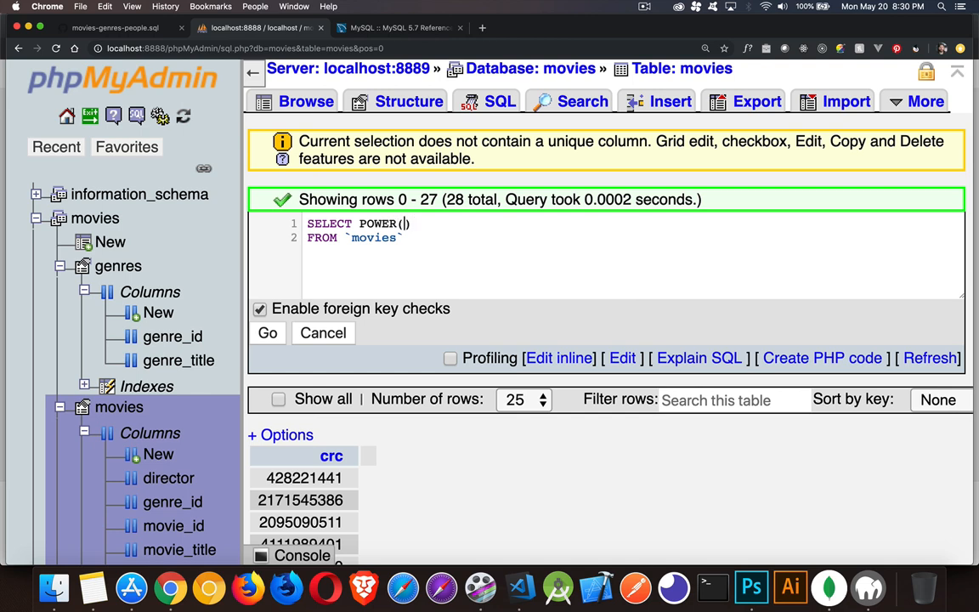
{"action": "type", "text": "genre_id, 2"}
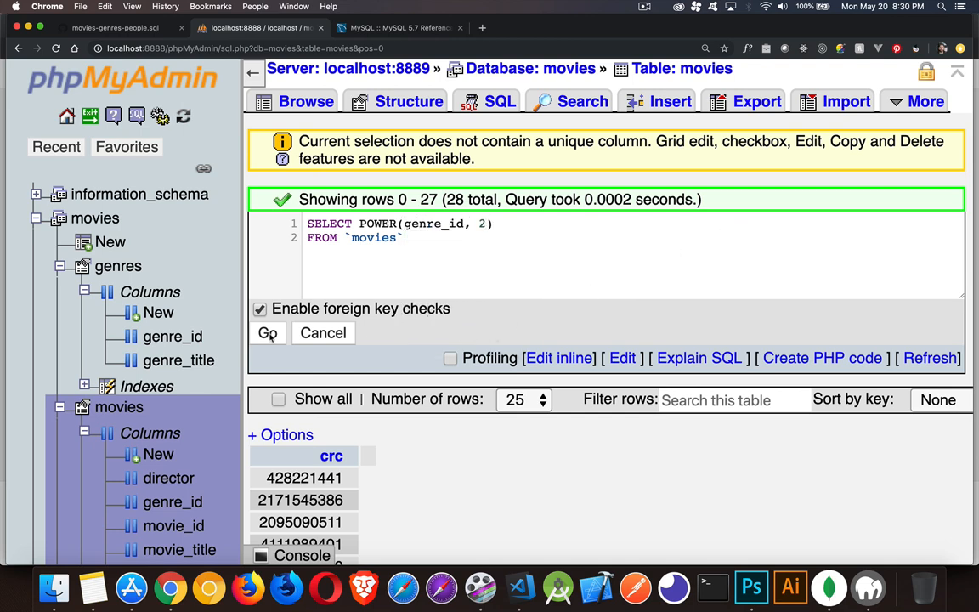
{"action": "left_click", "coordinate": [267, 333]}
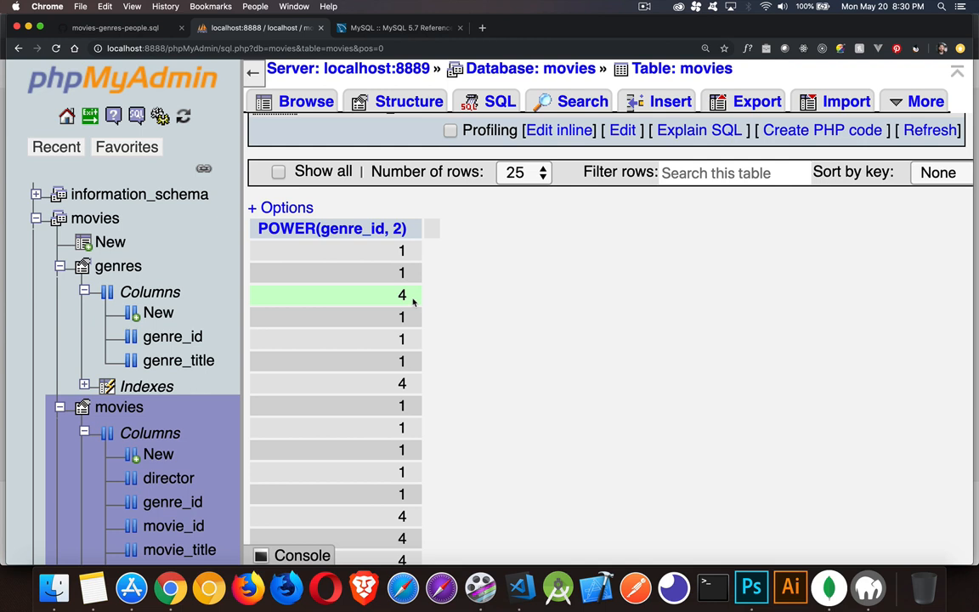
{"action": "scroll", "scroll_direction": "down", "scroll_amount": 3}
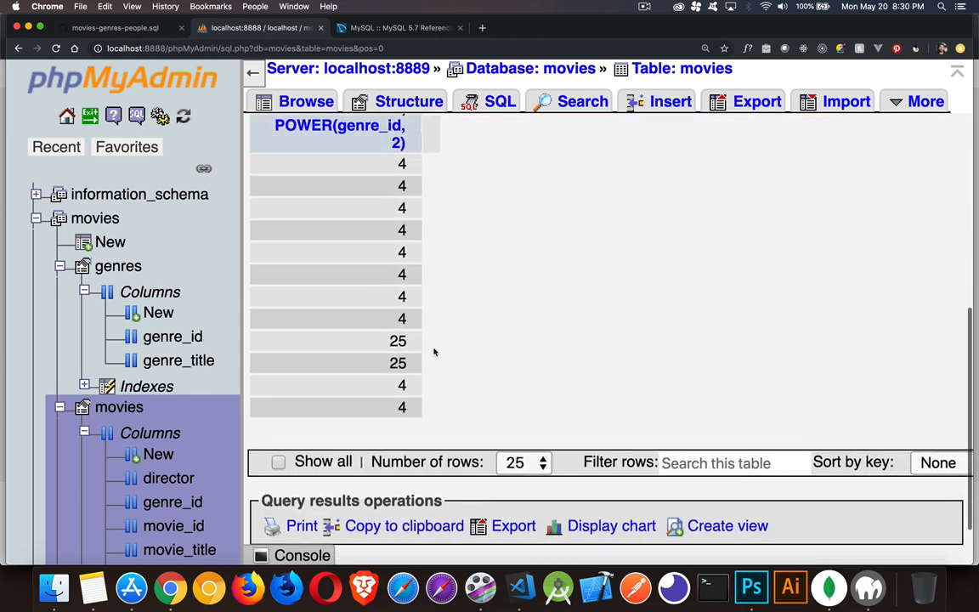
{"action": "scroll", "scroll_direction": "down", "scroll_amount": 3}
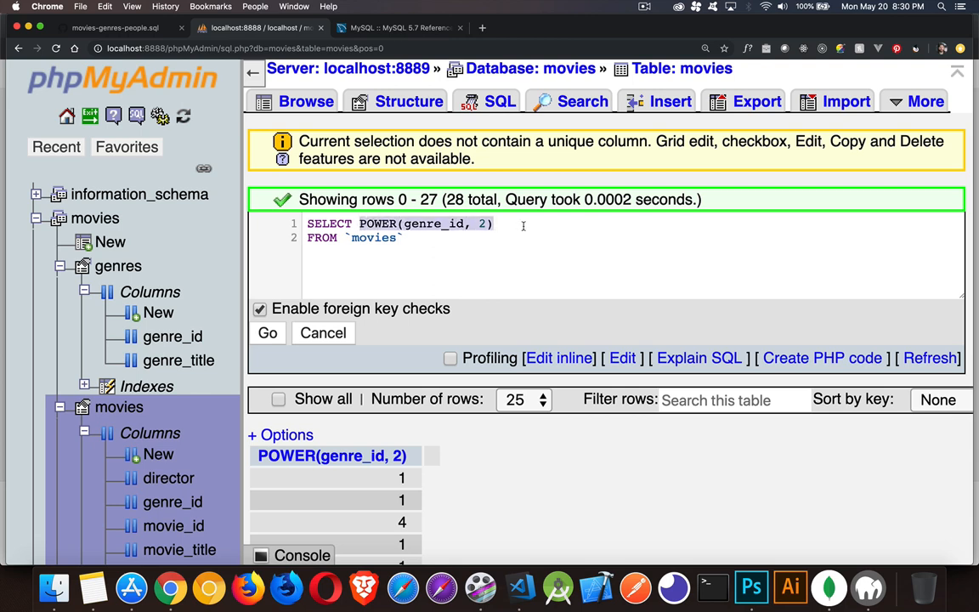
- Run SELECT CONV(genre_id, 10, 16) as hex FROM movies and scroll the results
{"action": "type", "text": "CONV("}
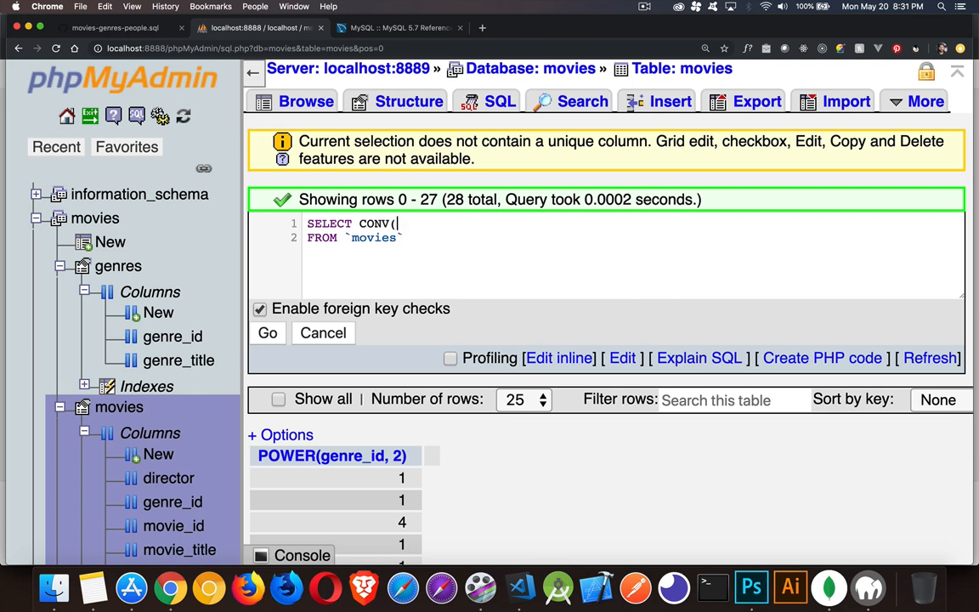
{"action": "type", "text": "gne"}
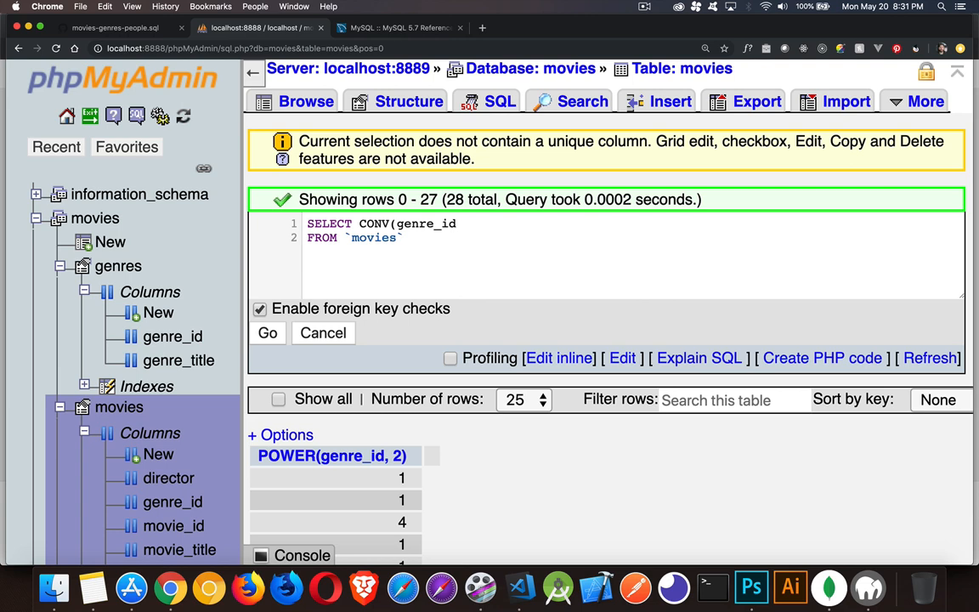
{"action": "type", "text": ","}
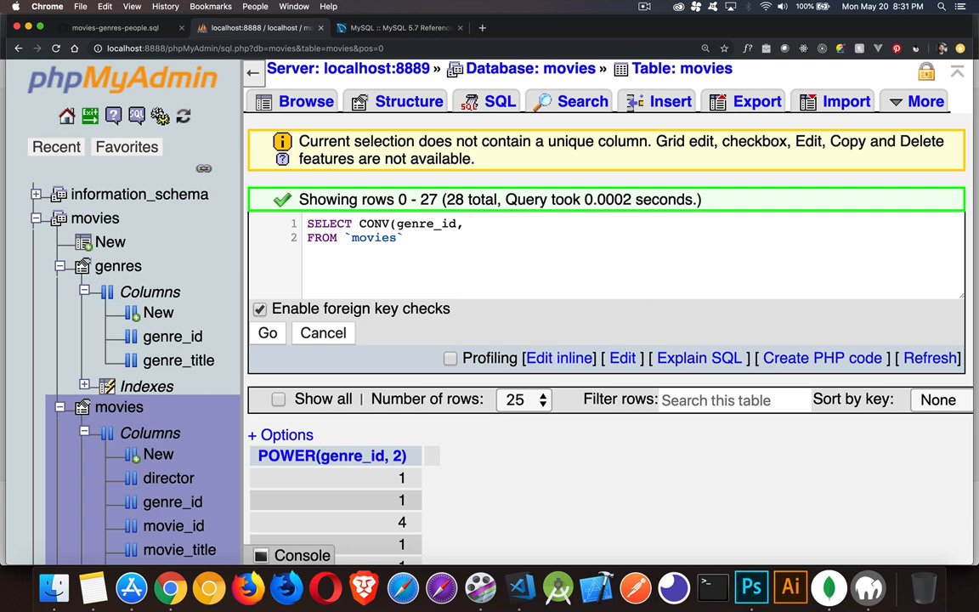
{"action": "type", "text": "10,"}
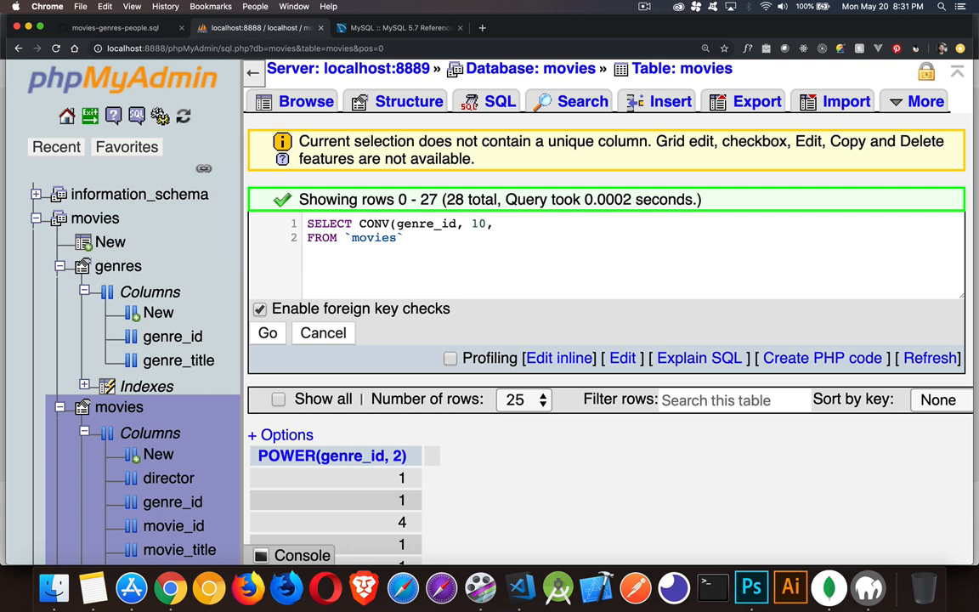
{"action": "type", "text": "16) as"}
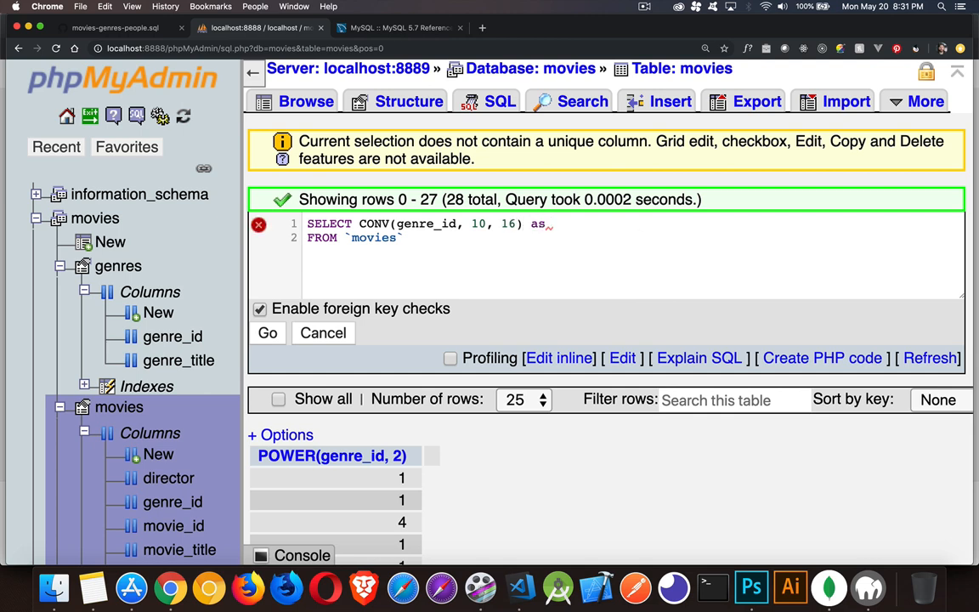
{"action": "type", "text": "hex"}
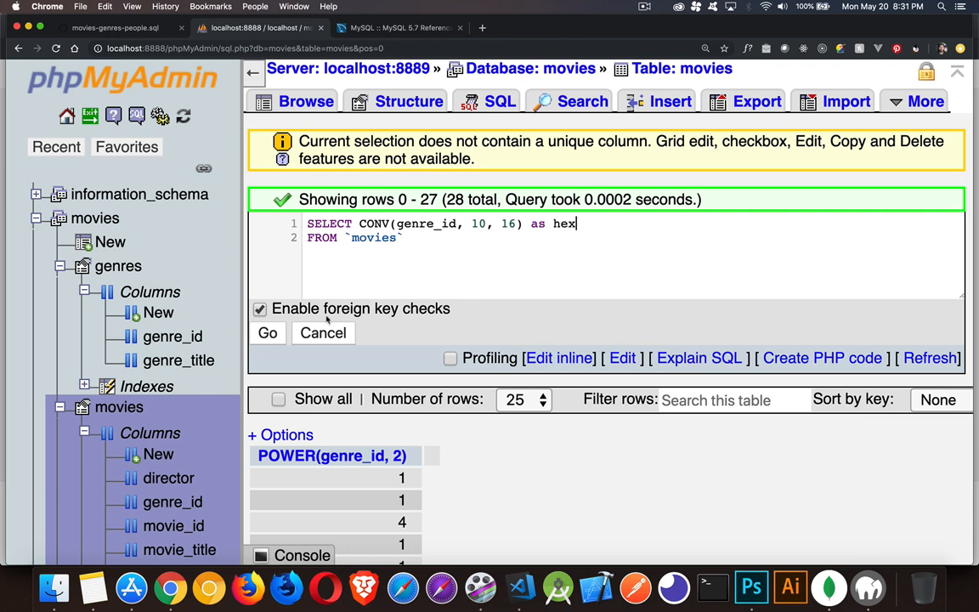
{"action": "left_click", "coordinate": [267, 333]}
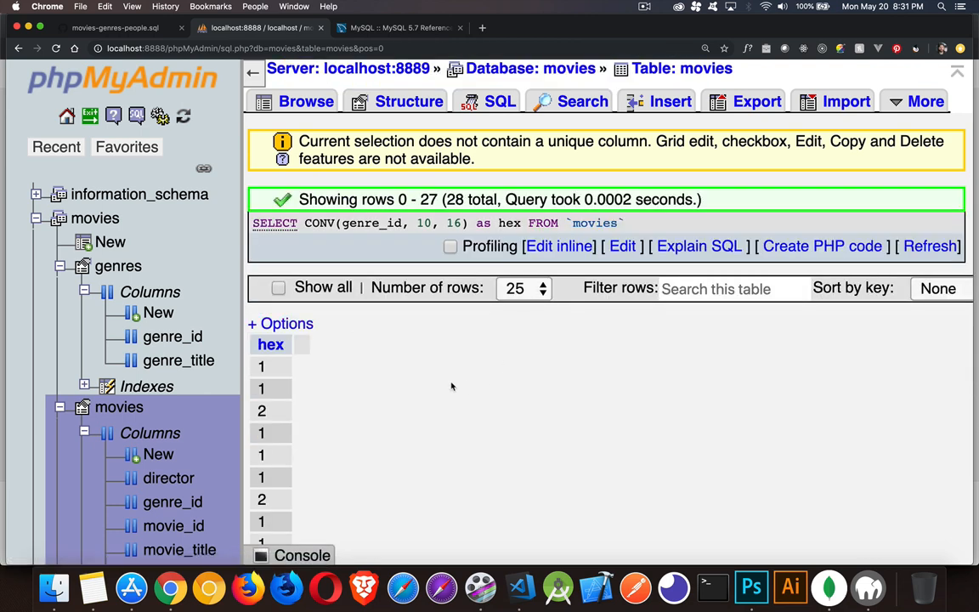
{"action": "scroll", "scroll_direction": "down", "scroll_amount": 3}
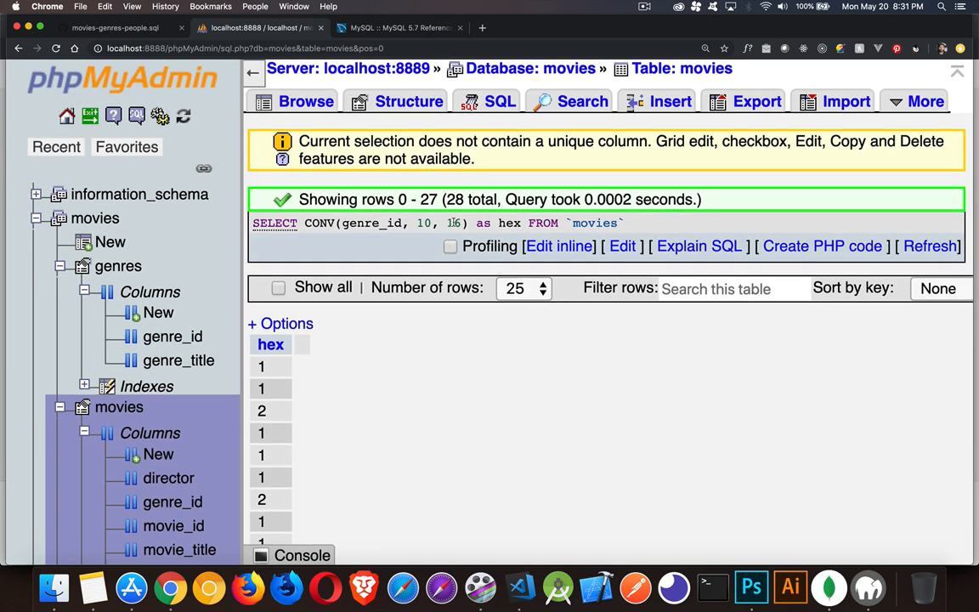
- Change the query to CONV(genre_id, 10, 2) as bin, run it, and scroll the binary values
{"action": "left_click", "coordinate": [559, 246]}
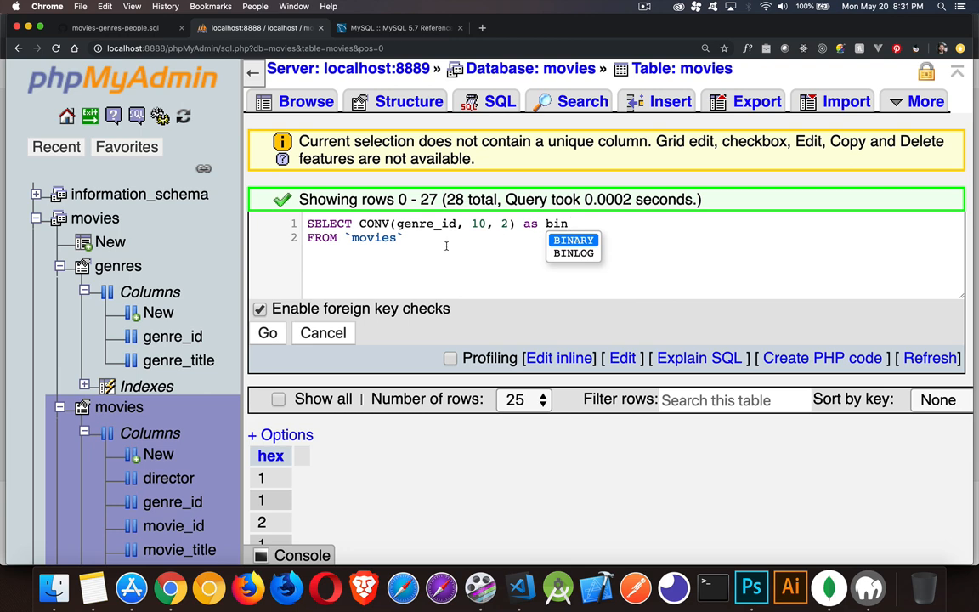
{"action": "left_click", "coordinate": [266, 333]}
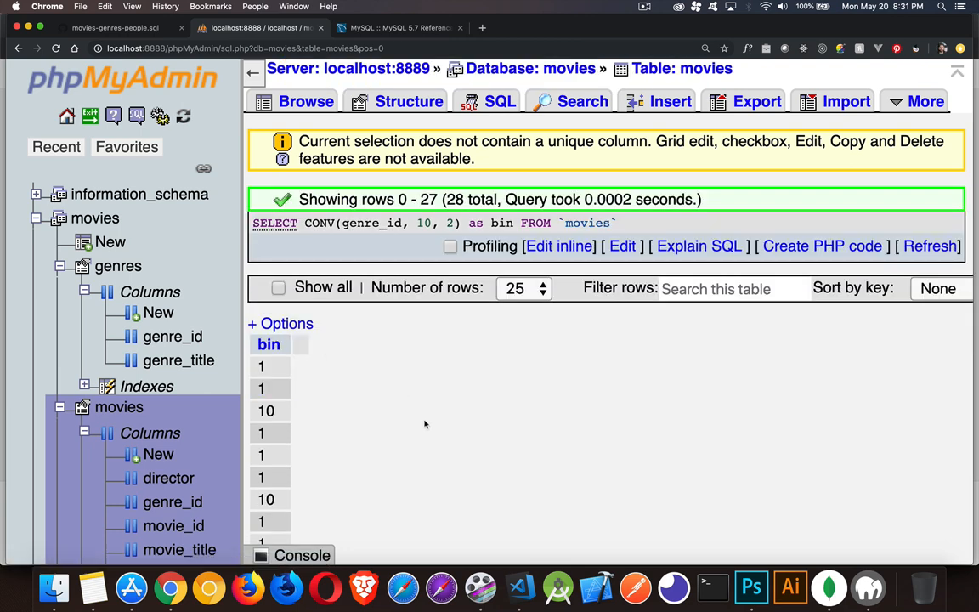
{"action": "scroll", "scroll_direction": "down", "scroll_amount": 3}
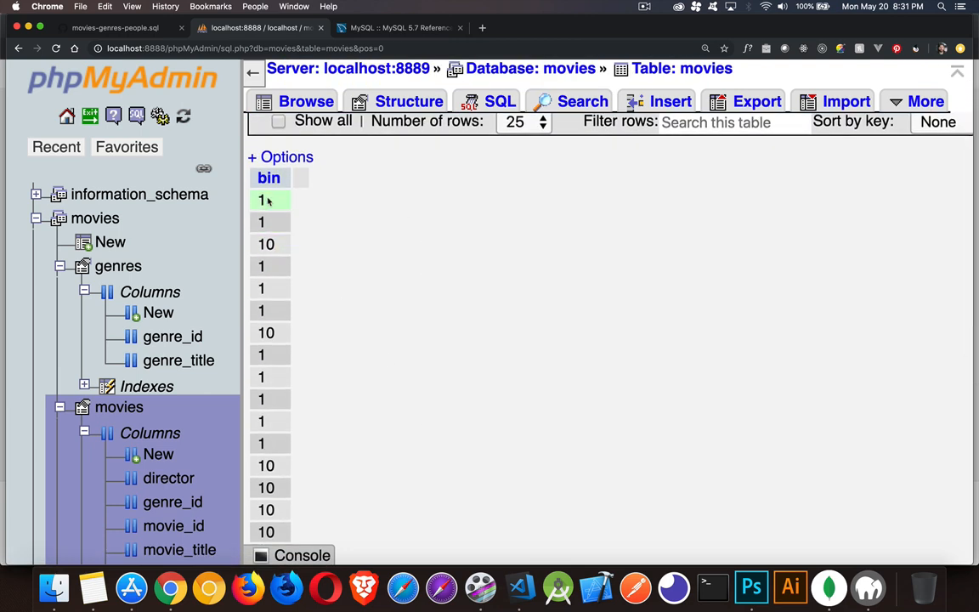
{"action": "scroll", "scroll_direction": "down", "scroll_amount": 3}
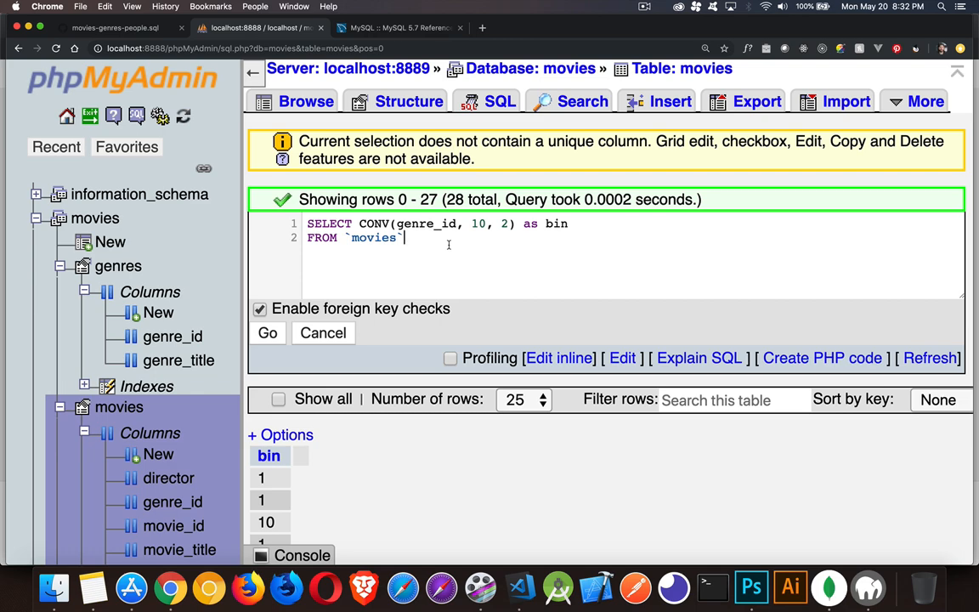
{"action": "left_click", "coordinate": [399, 28]}
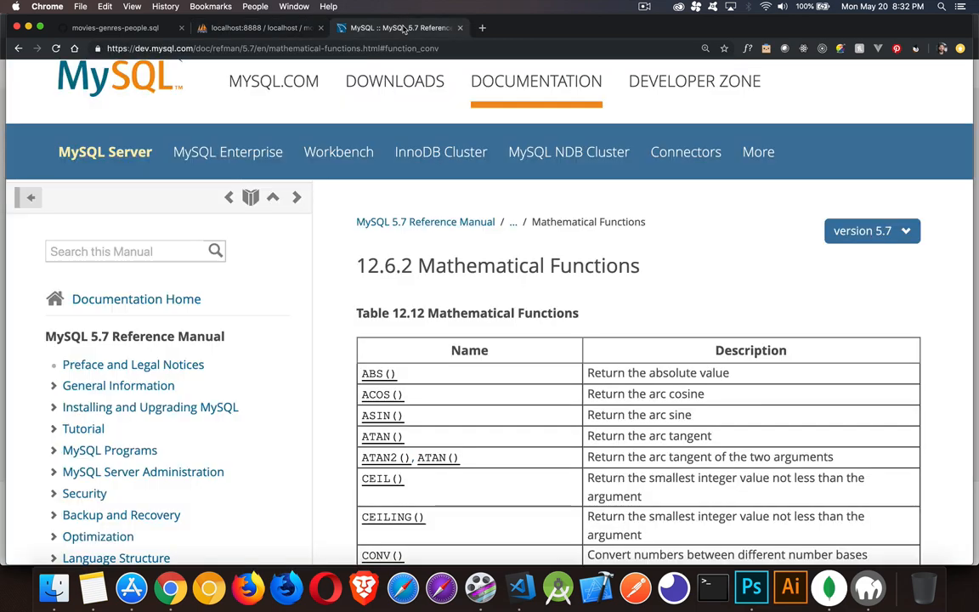
{"action": "scroll", "scroll_direction": "down", "scroll_amount": 3}
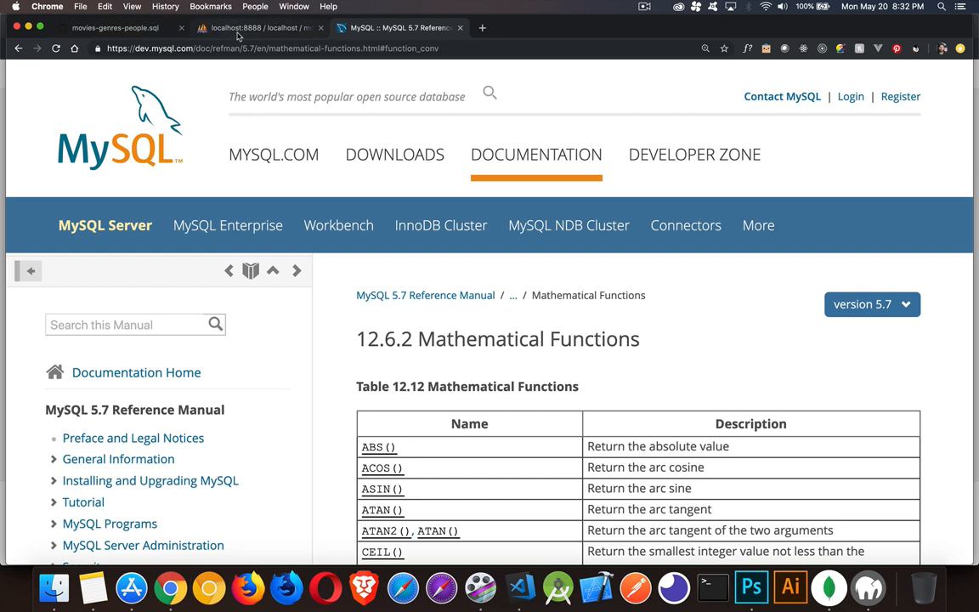
{"action": "left_click", "coordinate": [257, 31]}
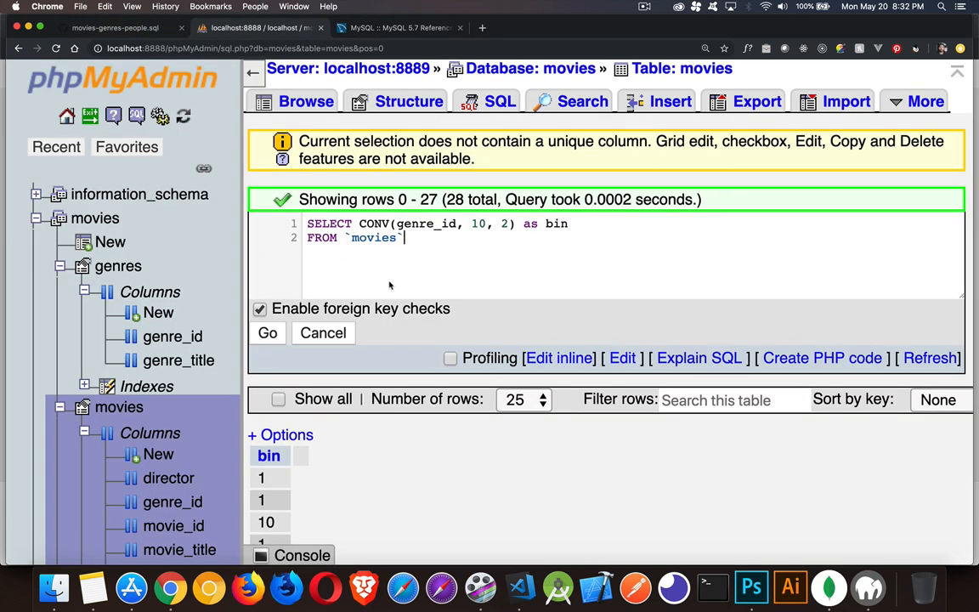